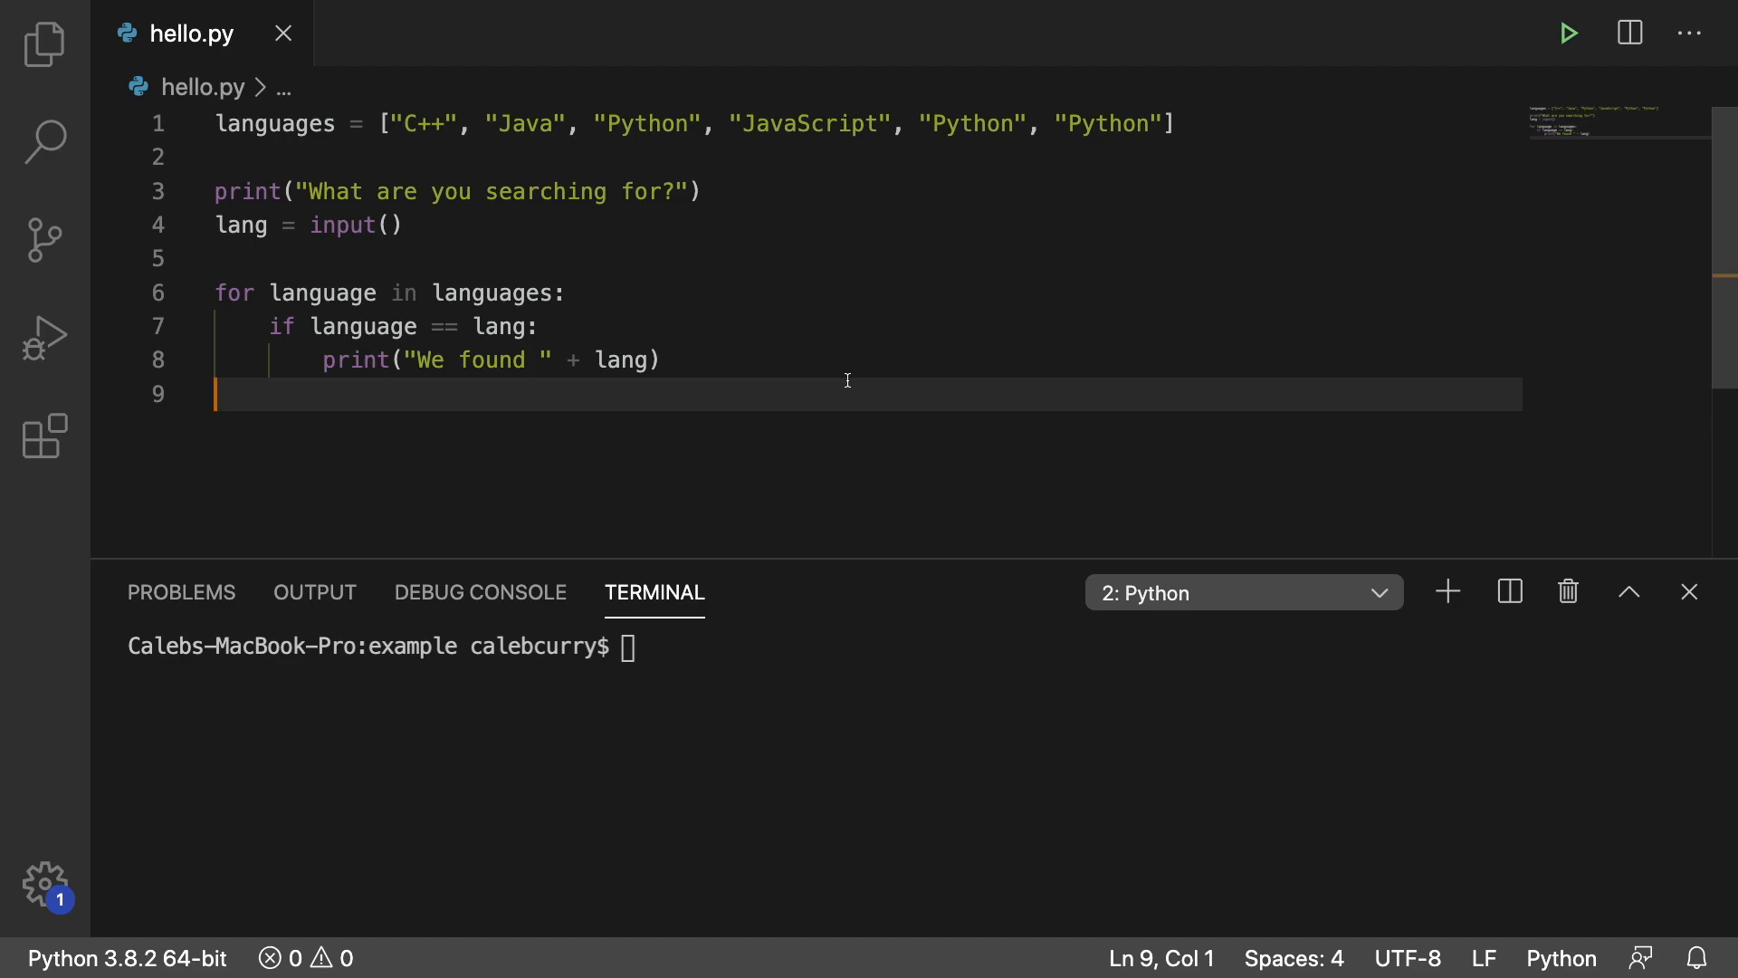
Add pass statements on blank lines around the if block and print in hello.py.
left_click(481, 157)
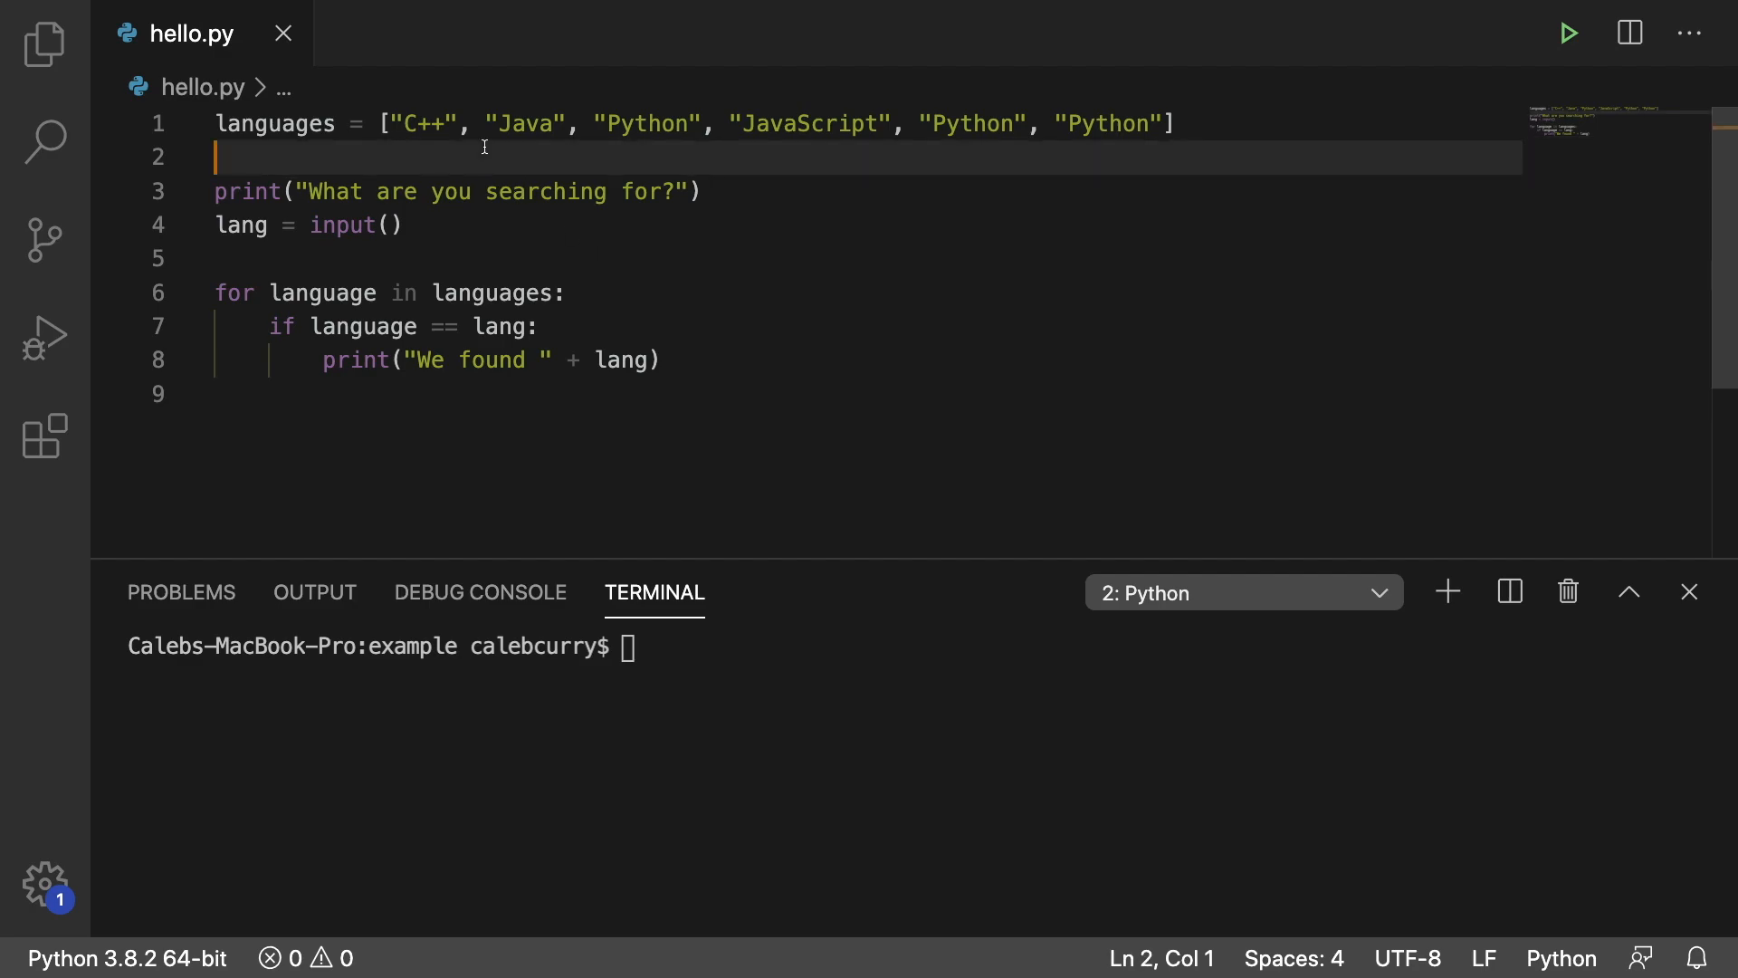
type("pass")
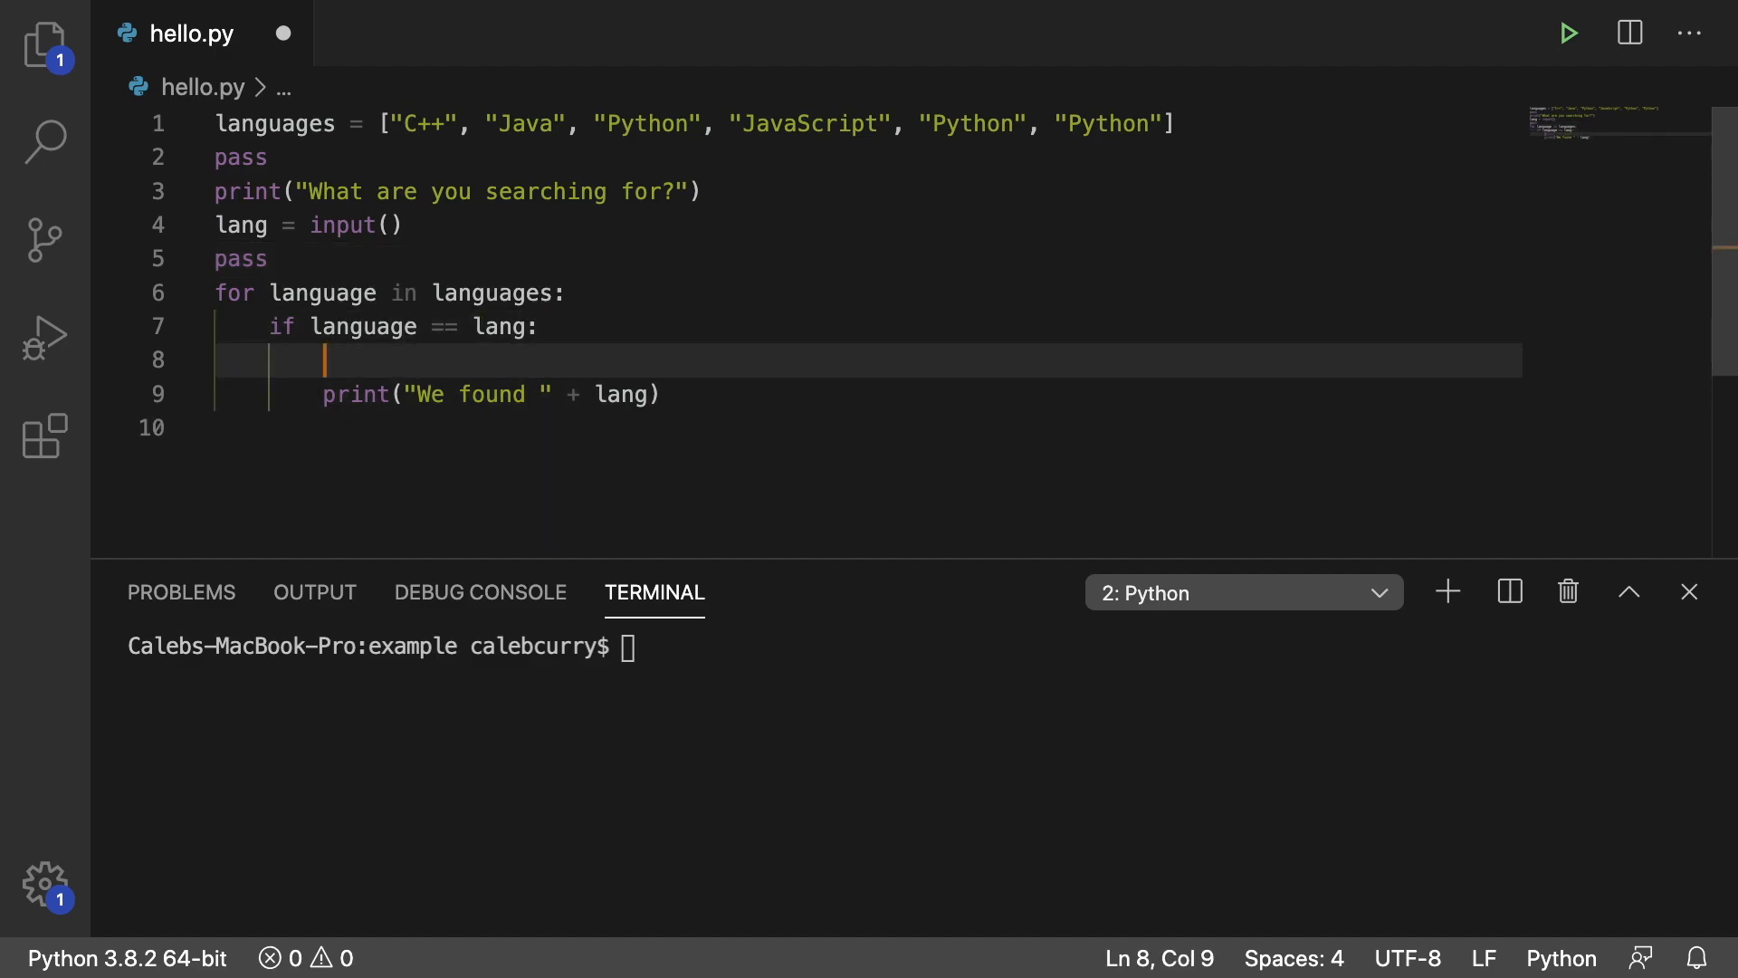
type("pass")
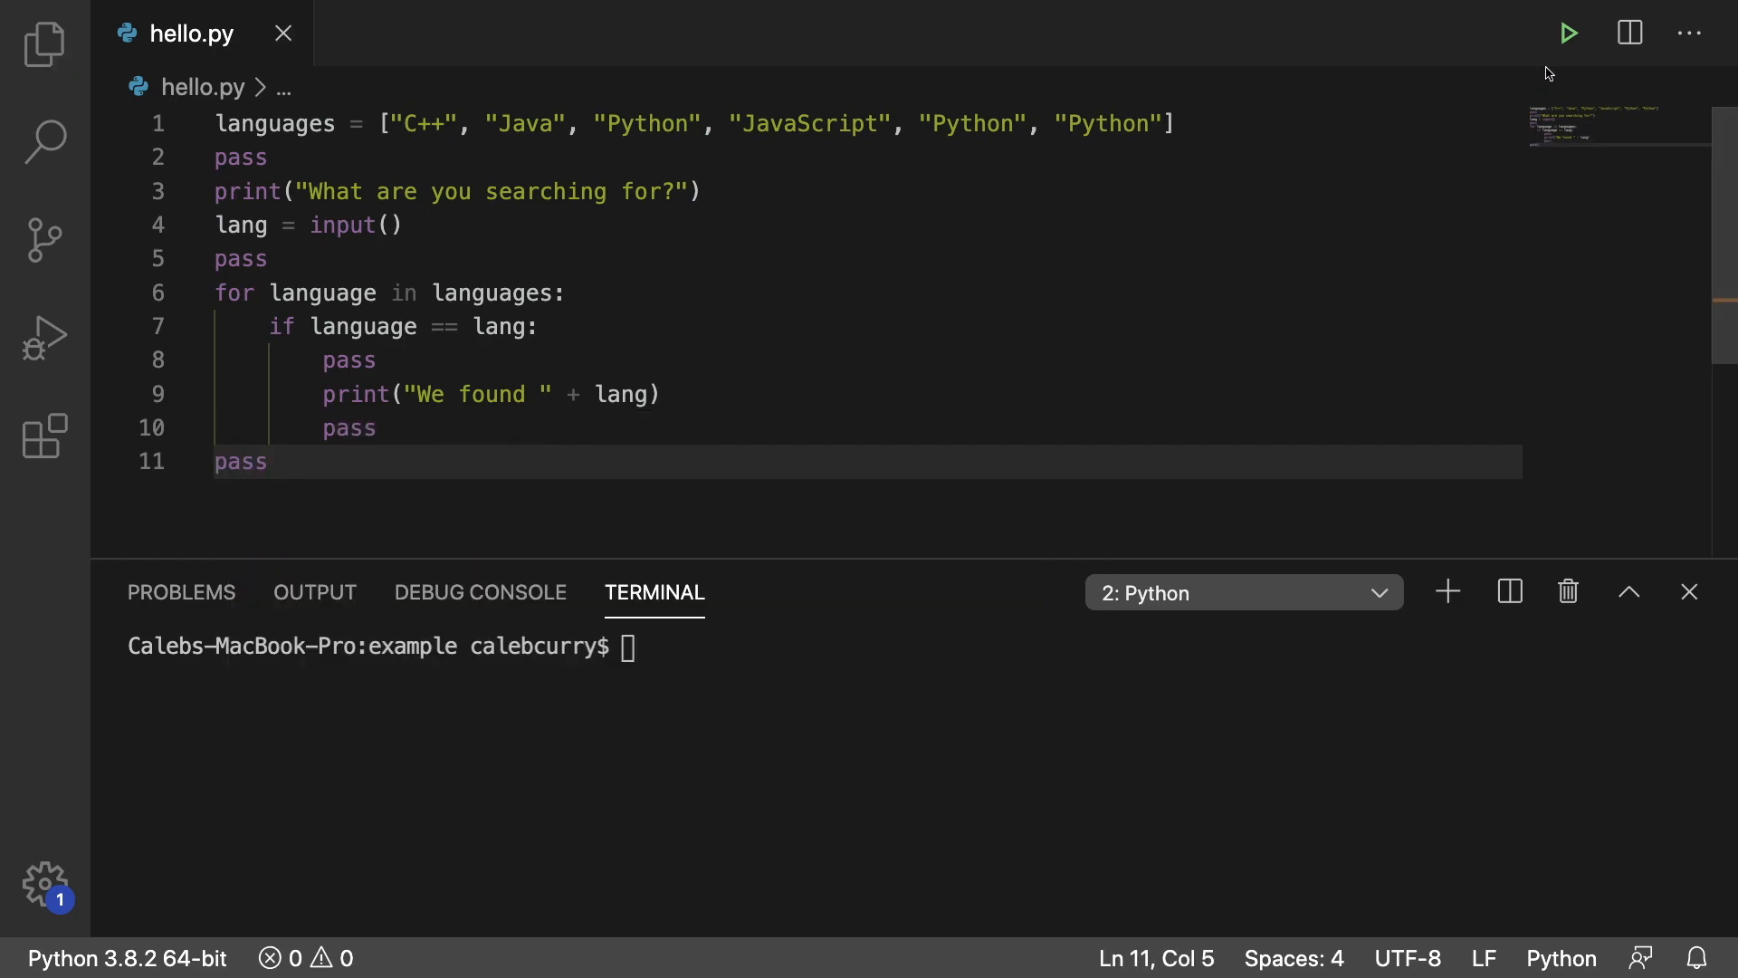
Run hello.py and search for Python, printing 'We found Python' three times despite the pass lines.
left_click(1569, 33)
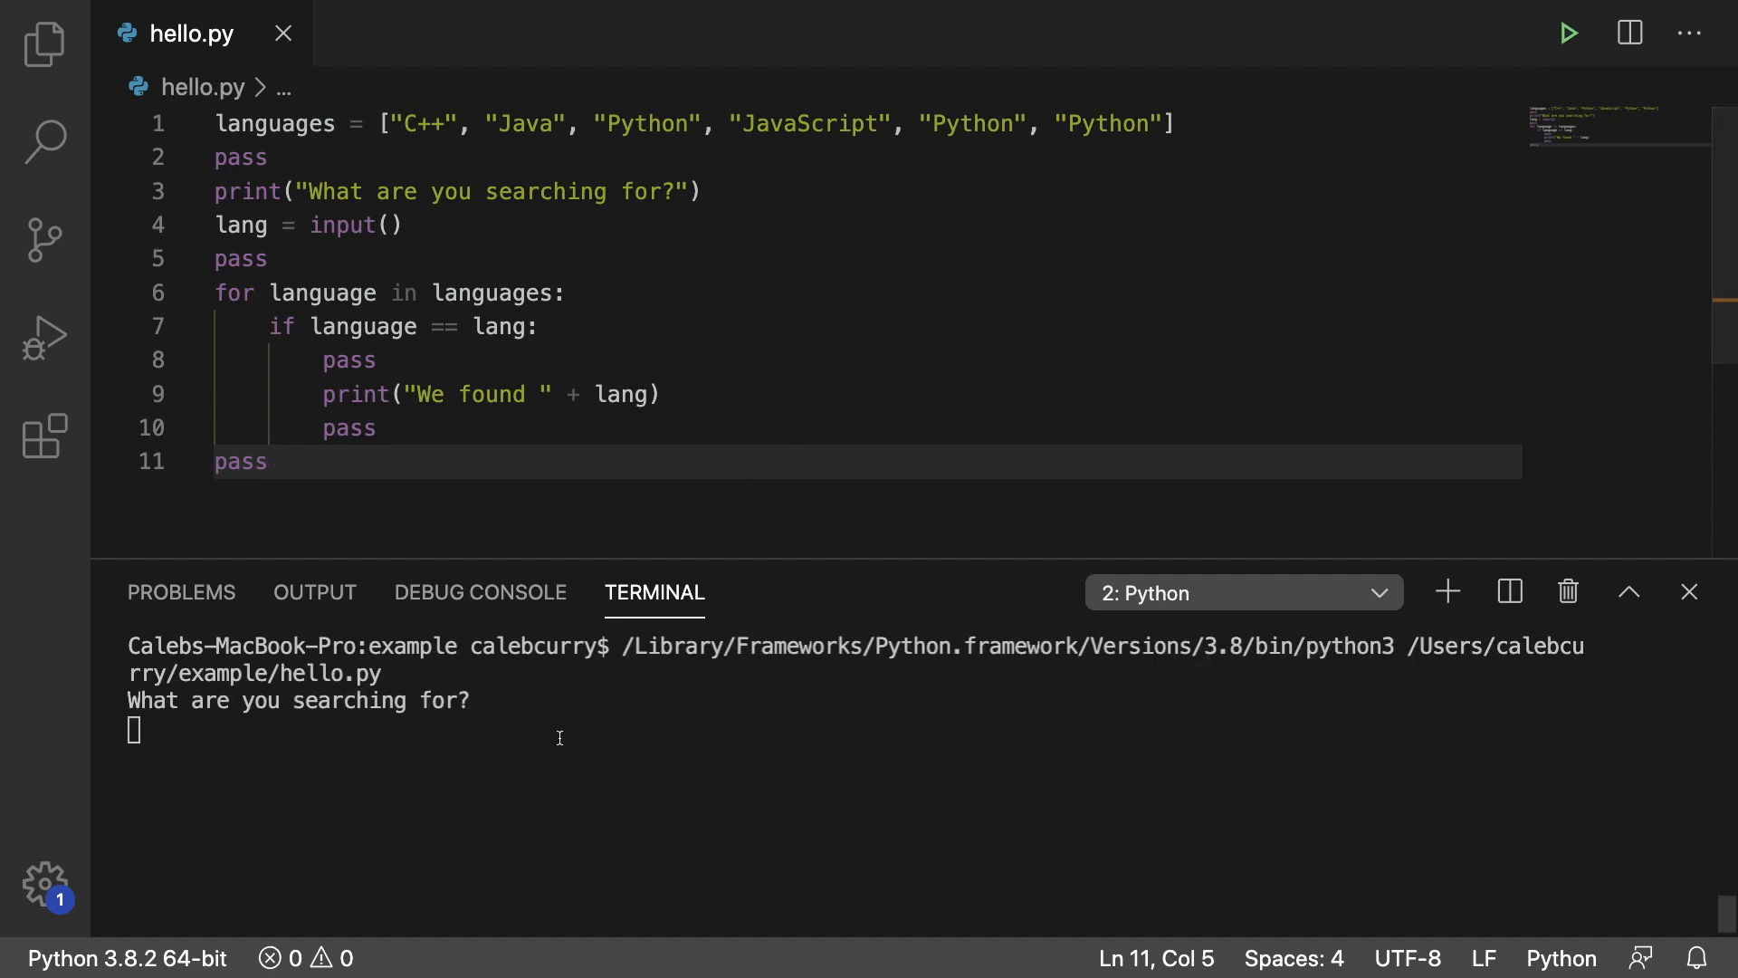
type("Python")
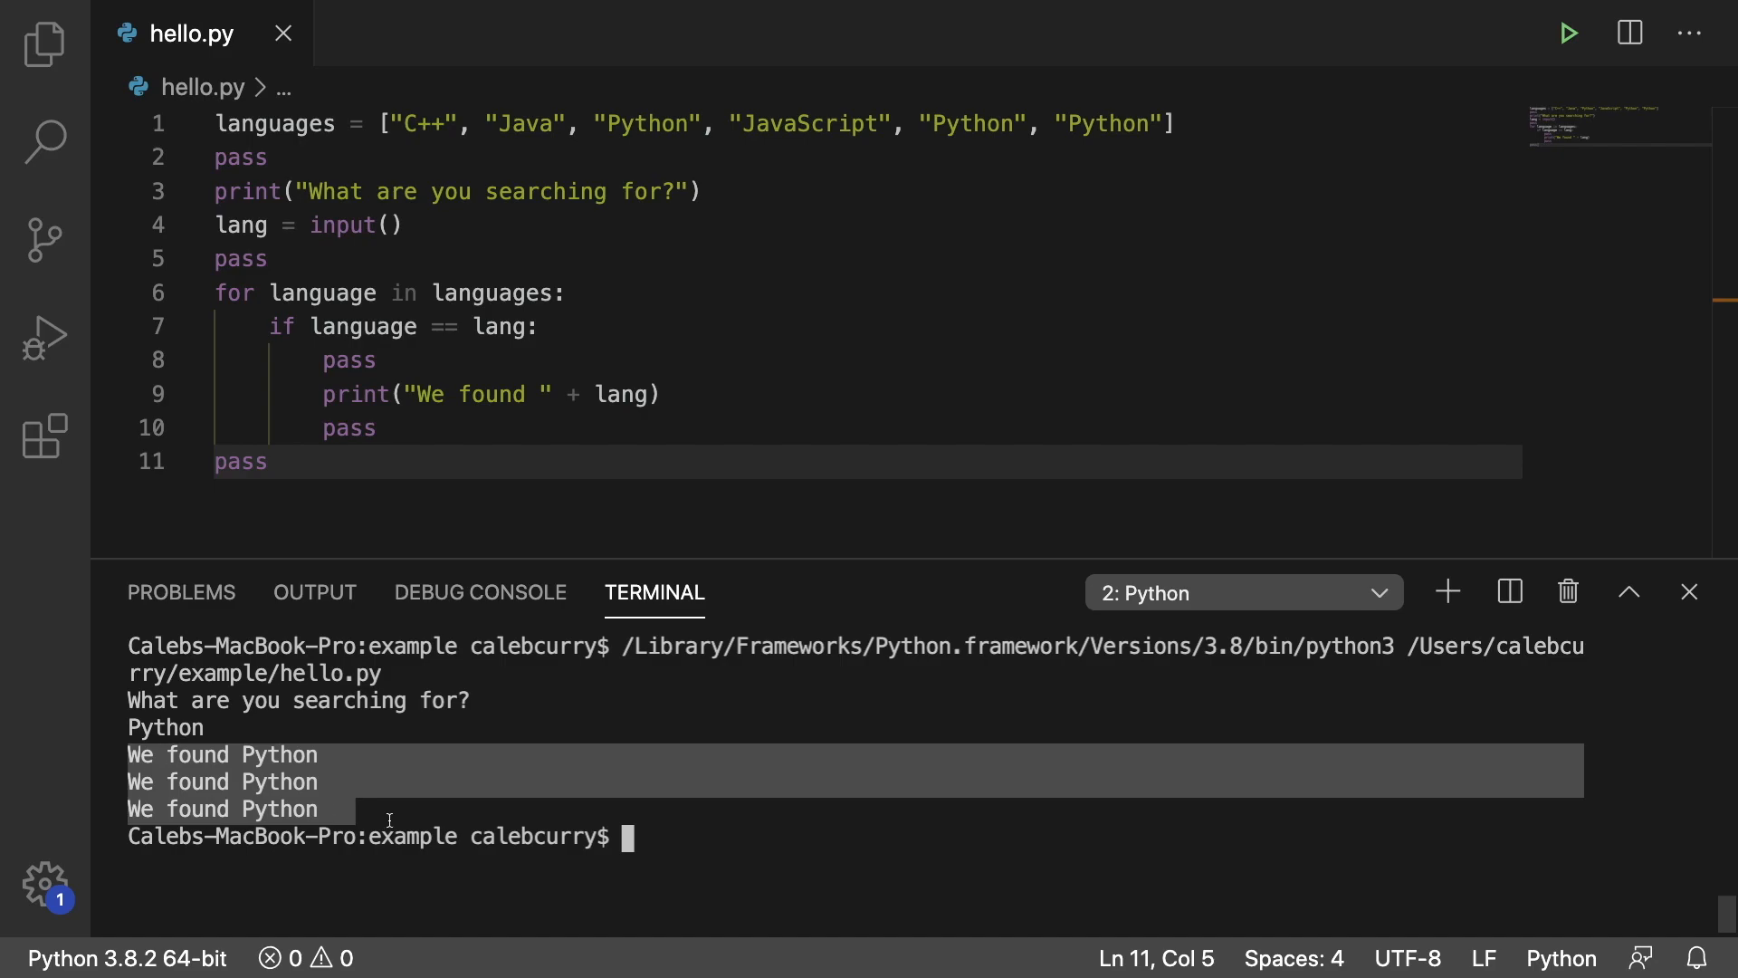
mouse_move(685, 851)
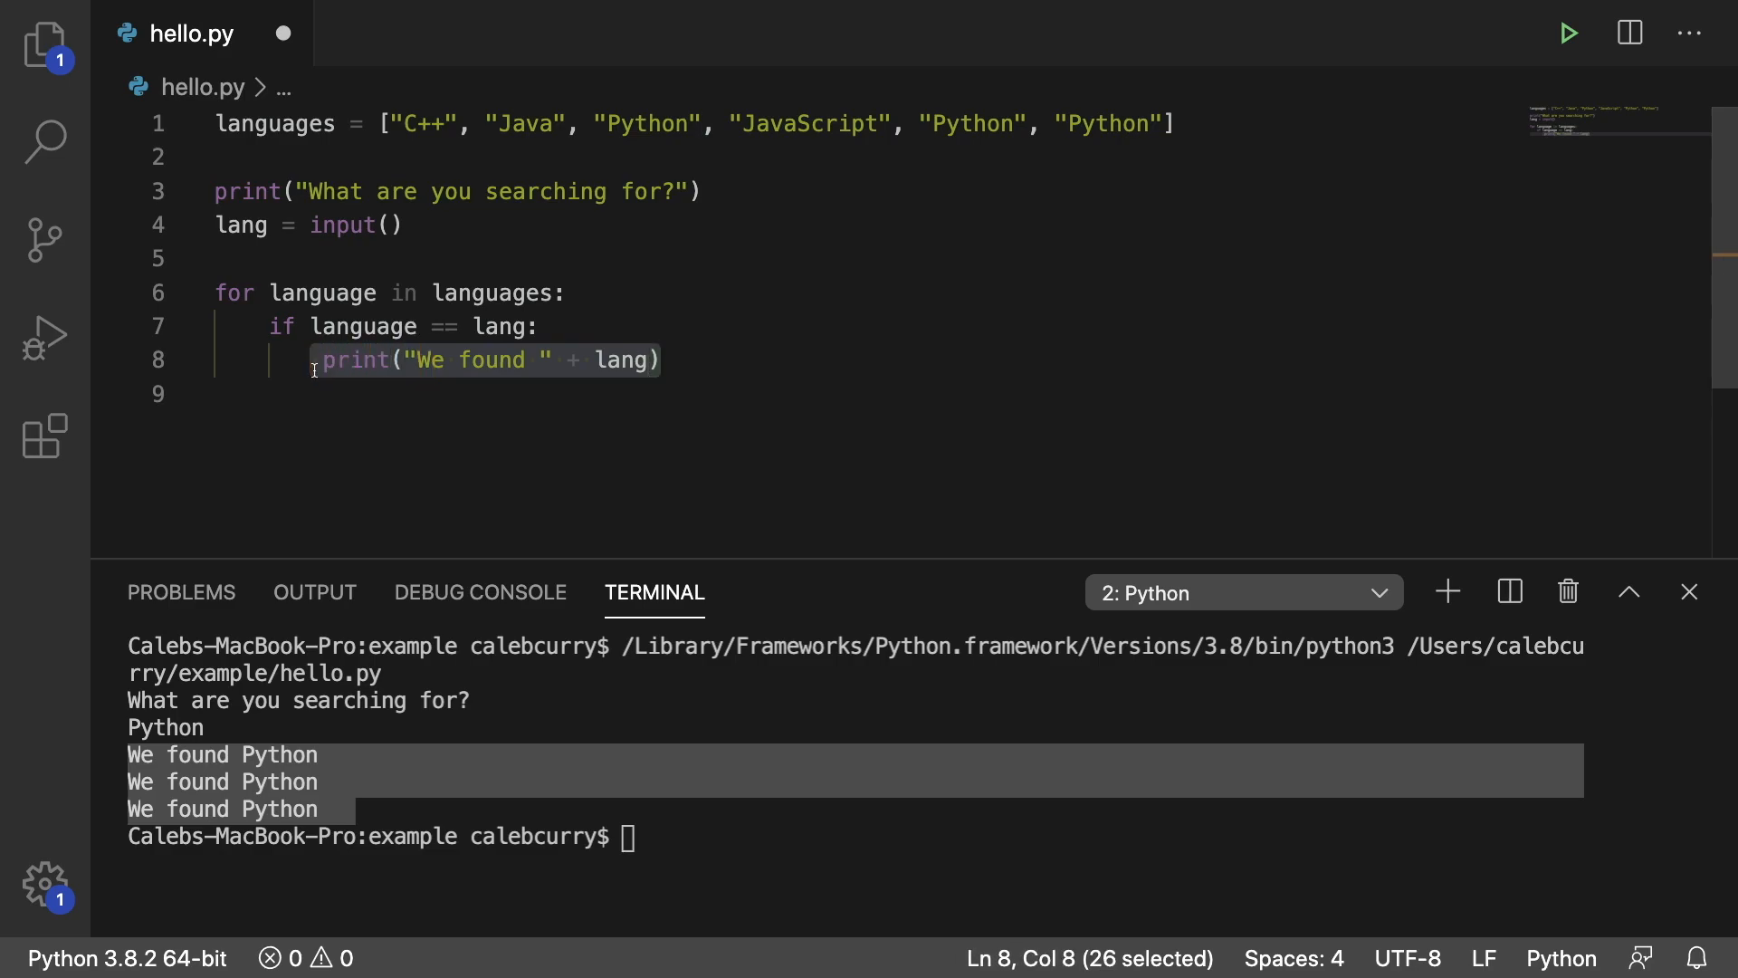
Replace the if-body print with pass, then run with input Python so nothing prints.
key("Delete")
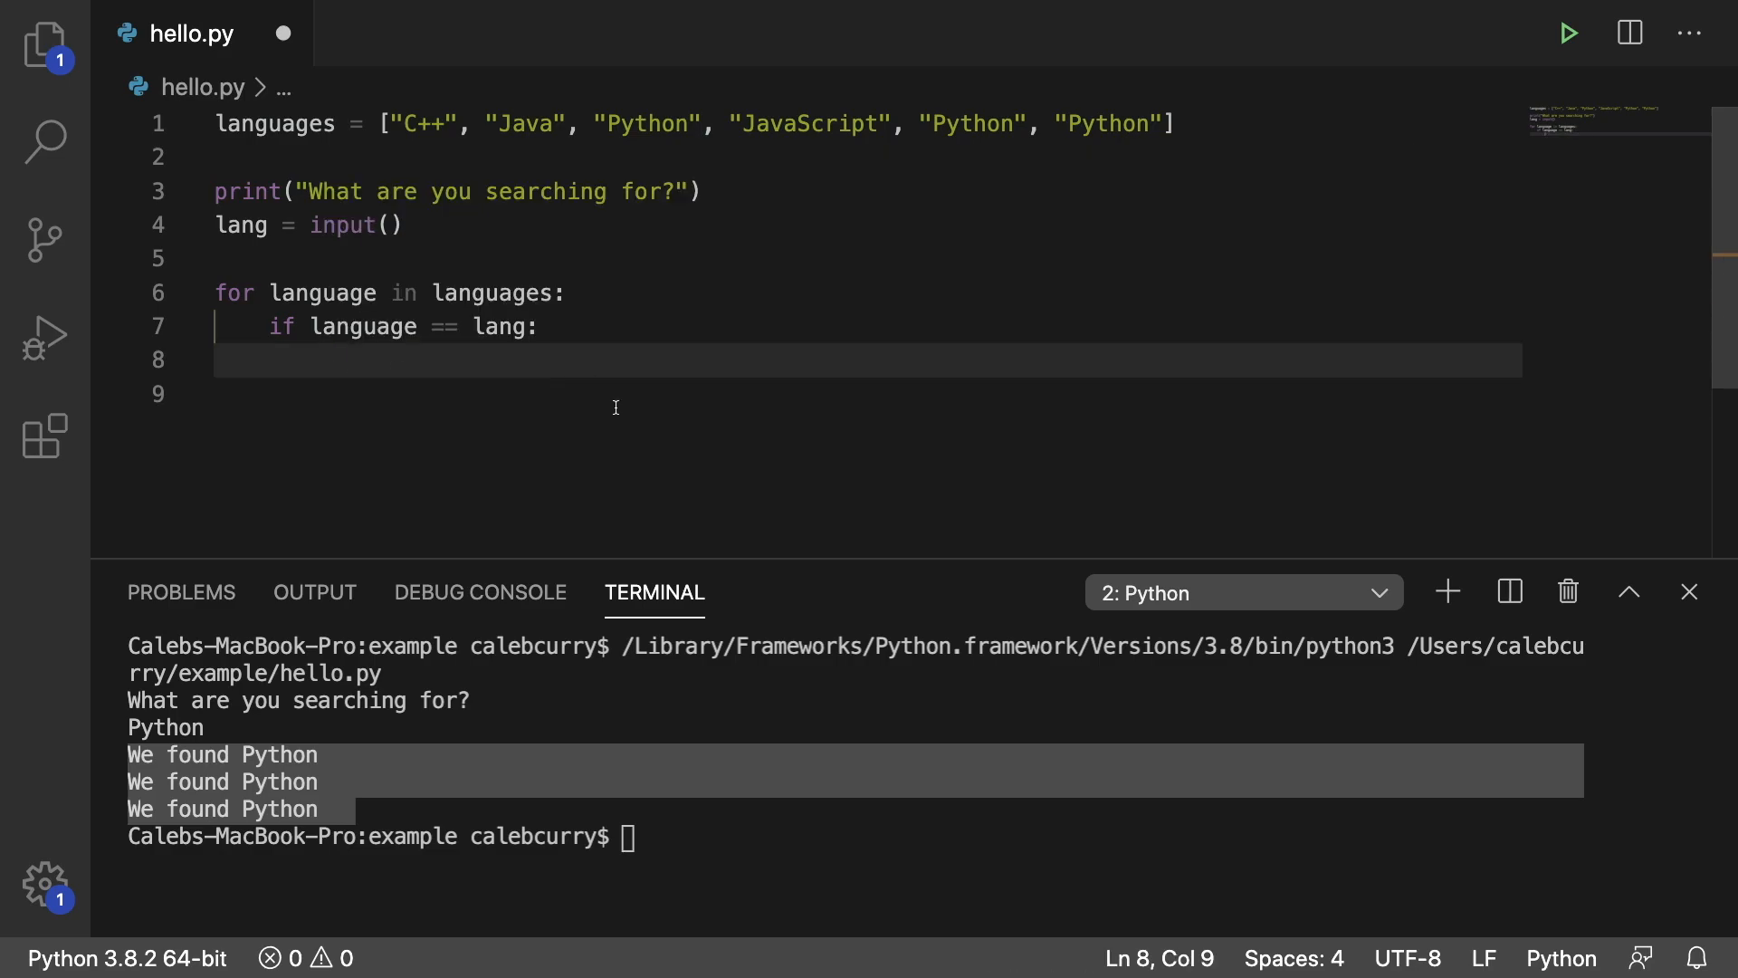
type("pass")
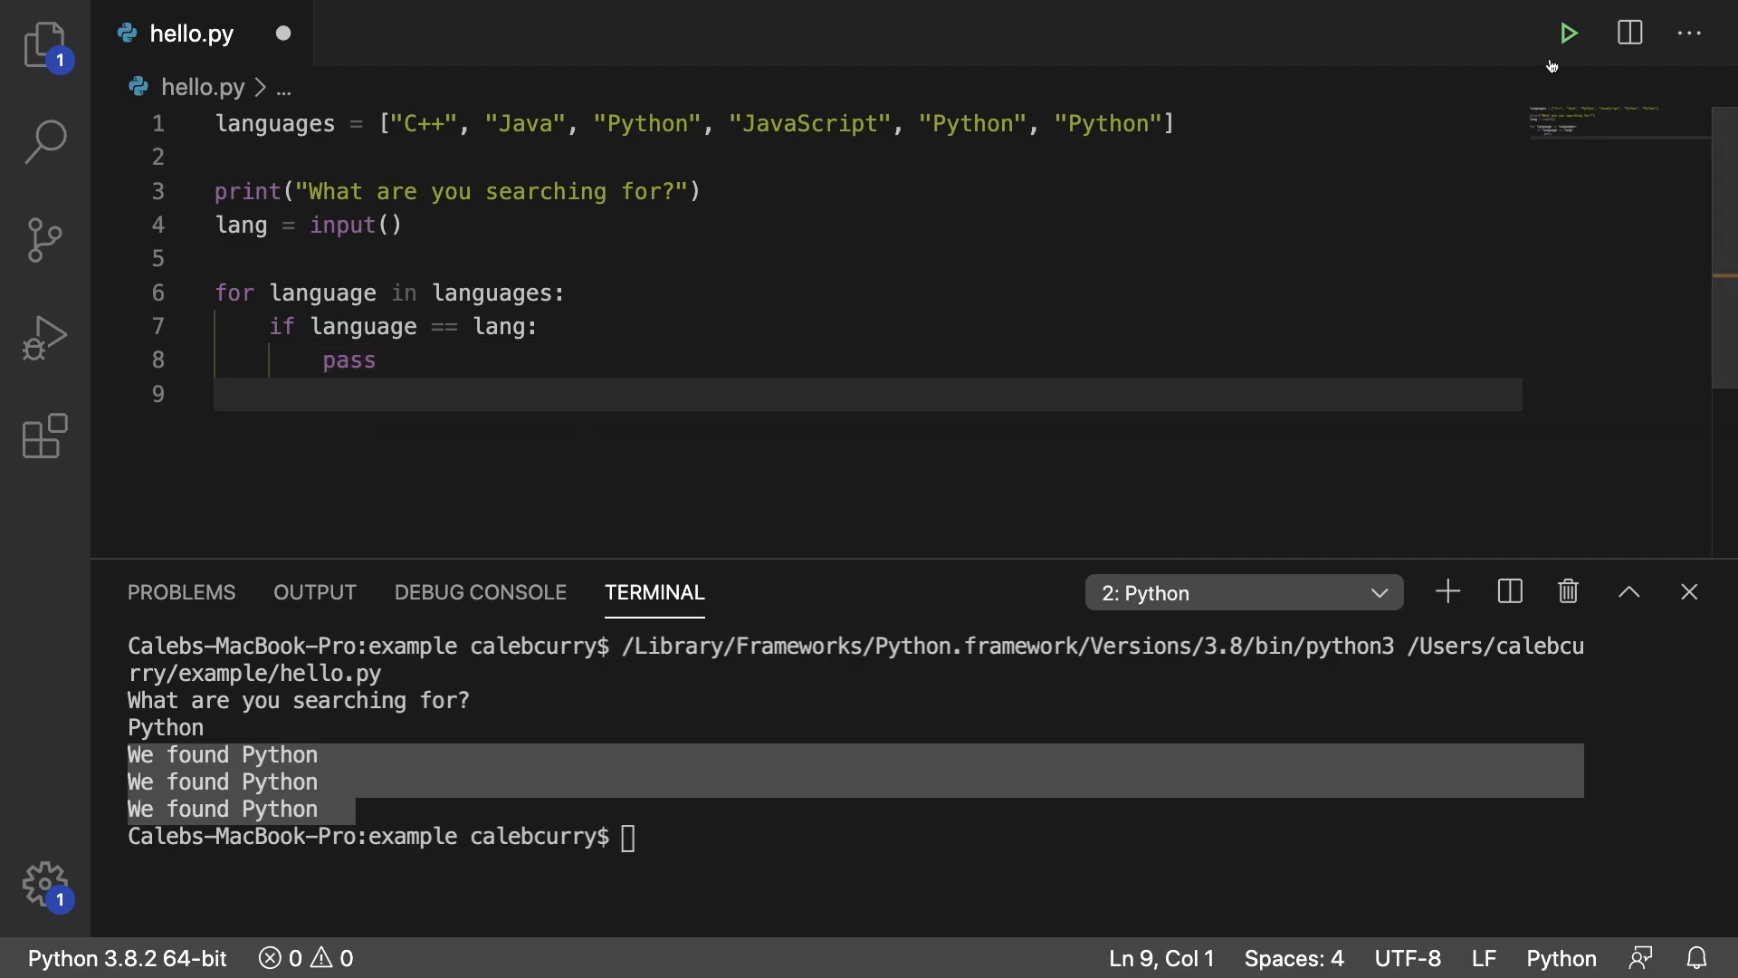
left_click(1568, 33)
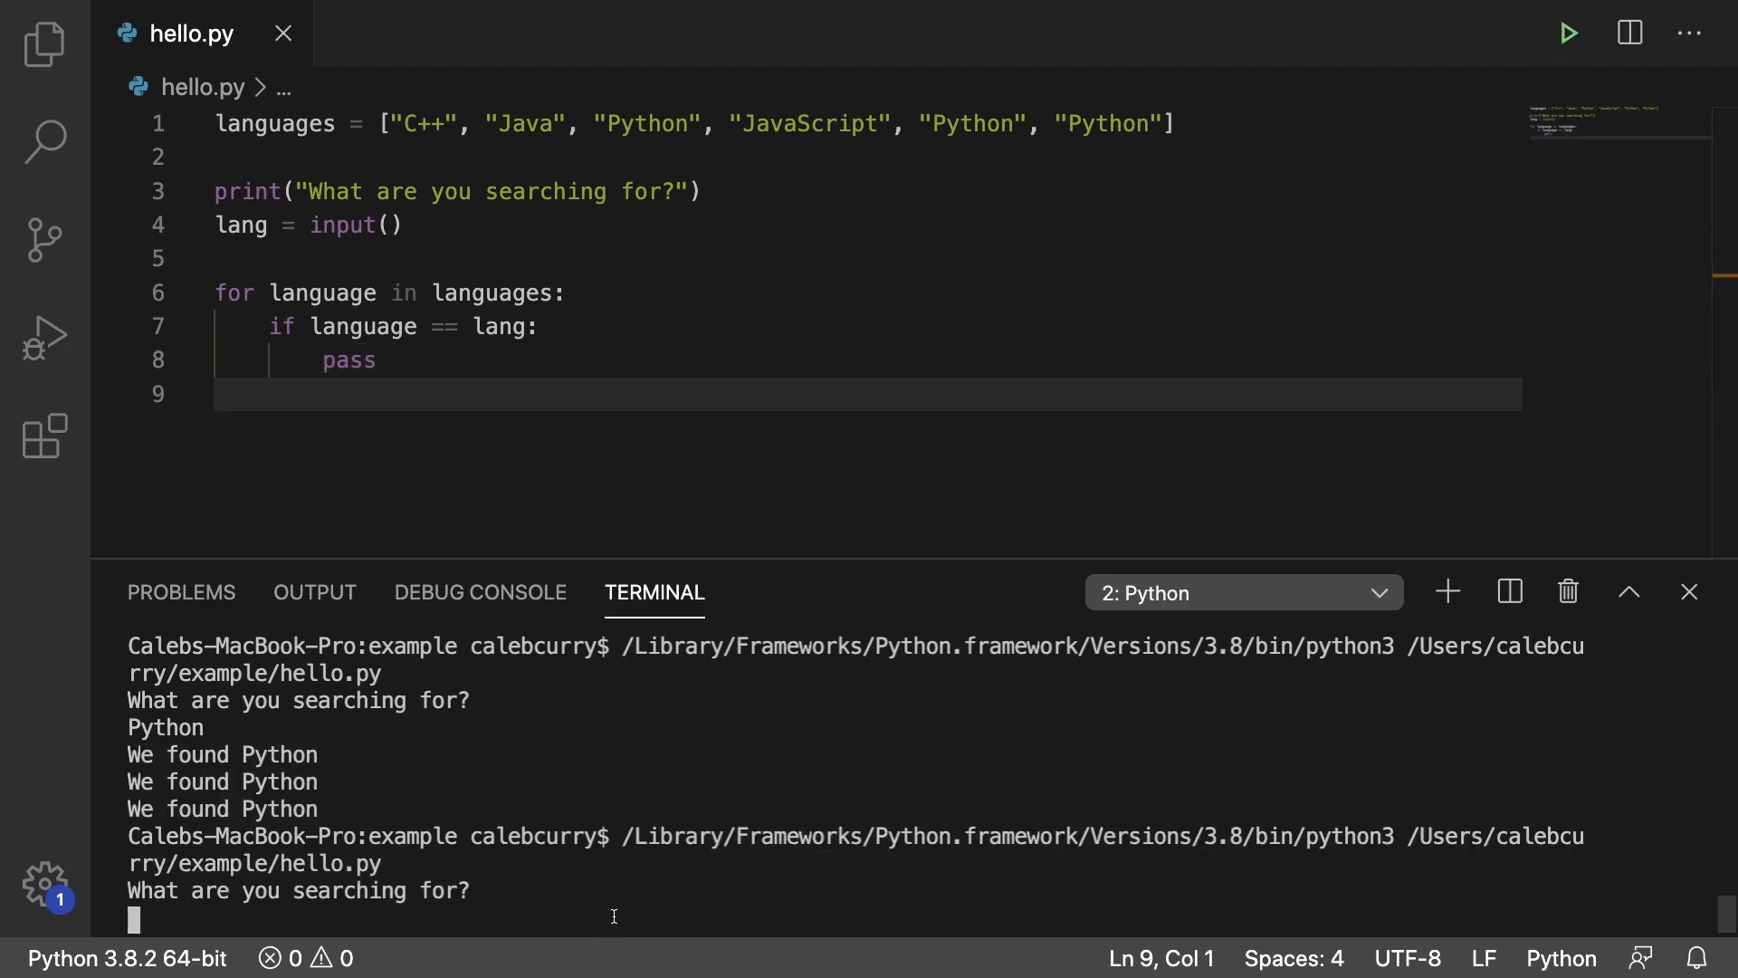
type("Python")
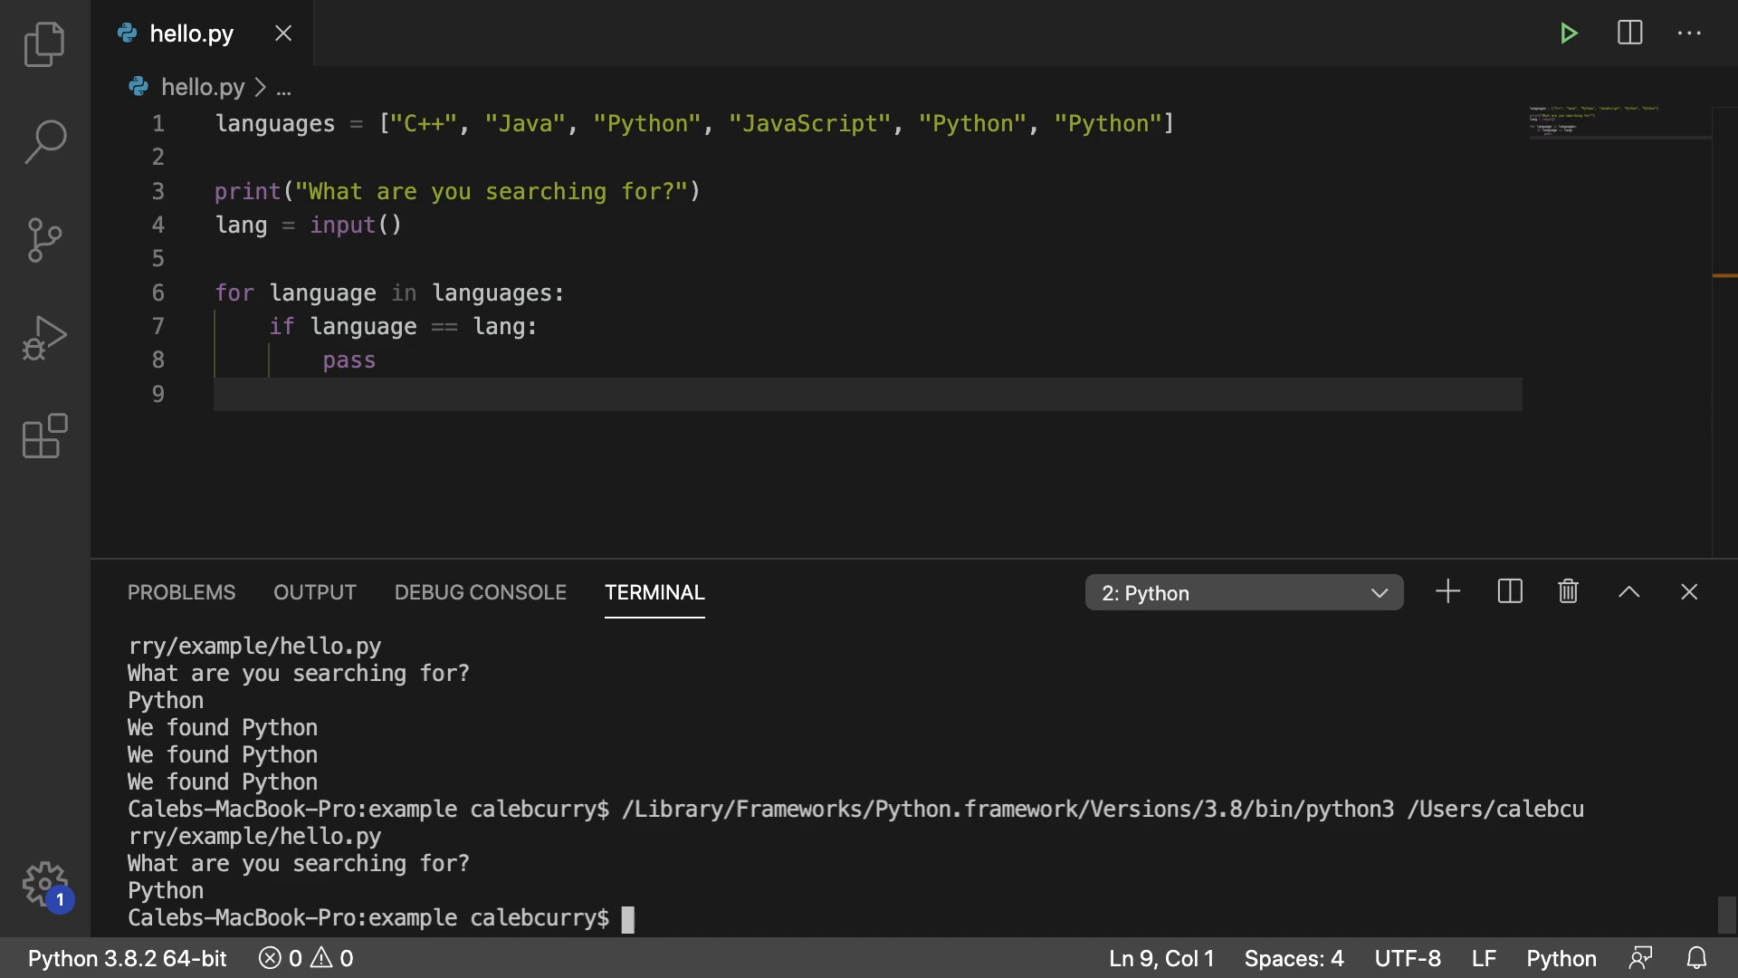
Delete pass to leave the if-body empty and run, getting SyntaxError: unexpected EOF while parsing.
left_click(377, 358)
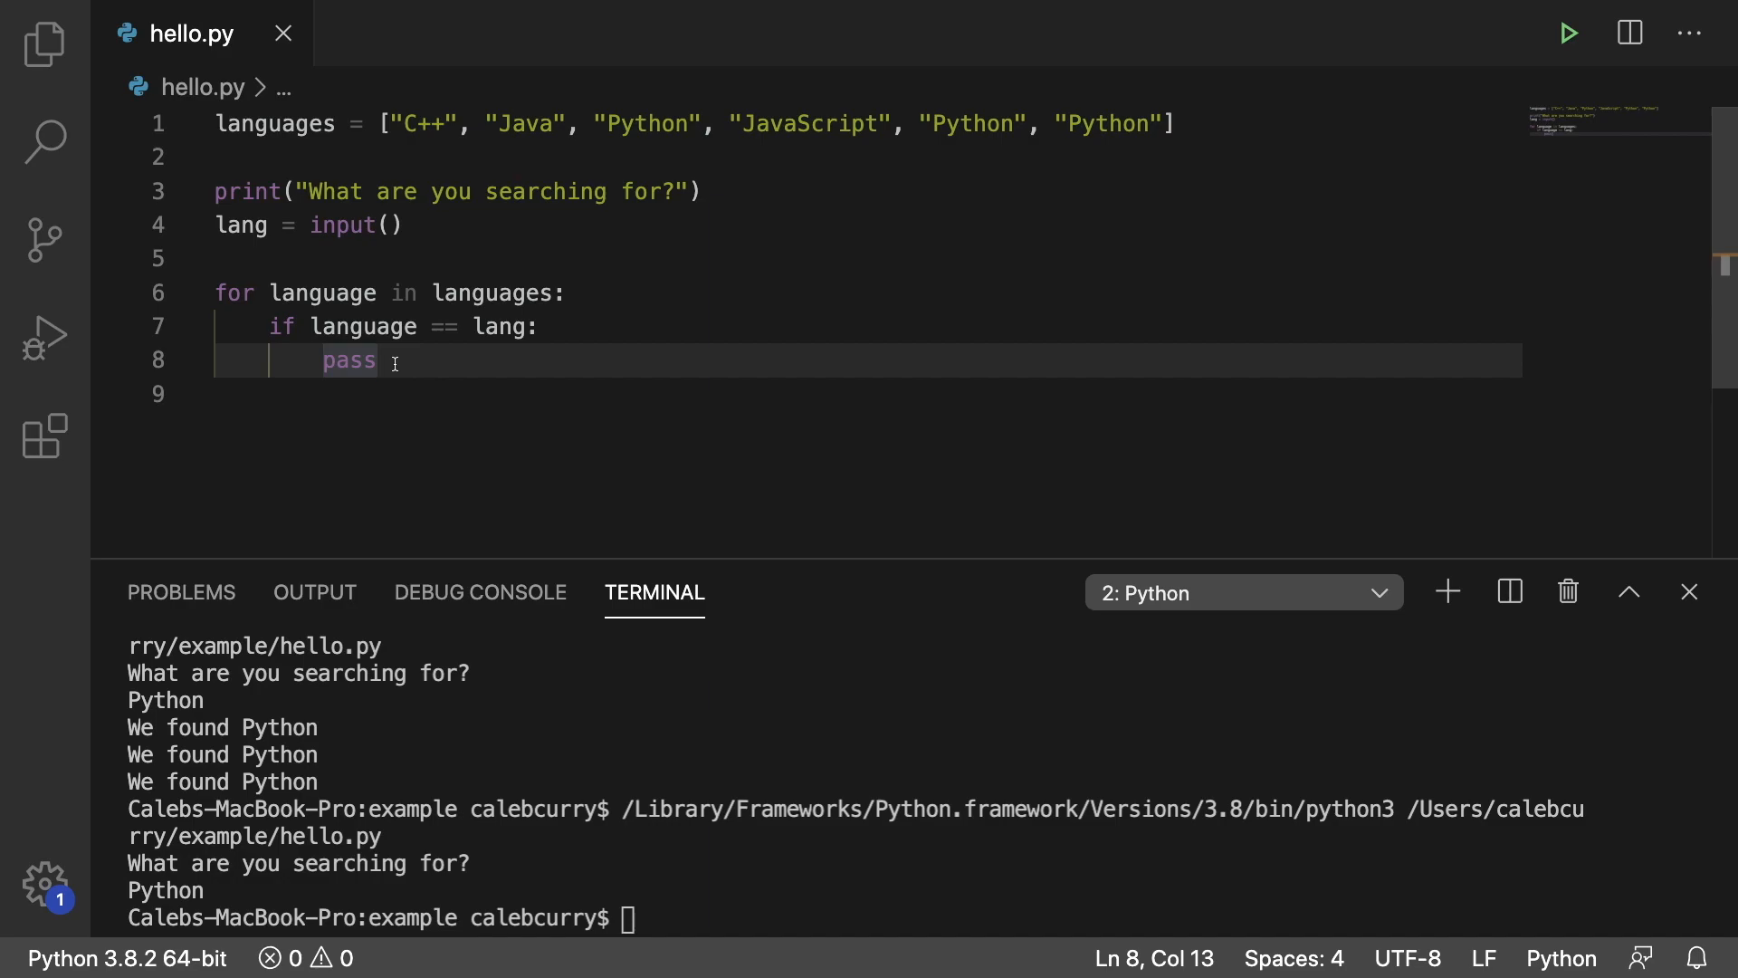
key("Backspace")
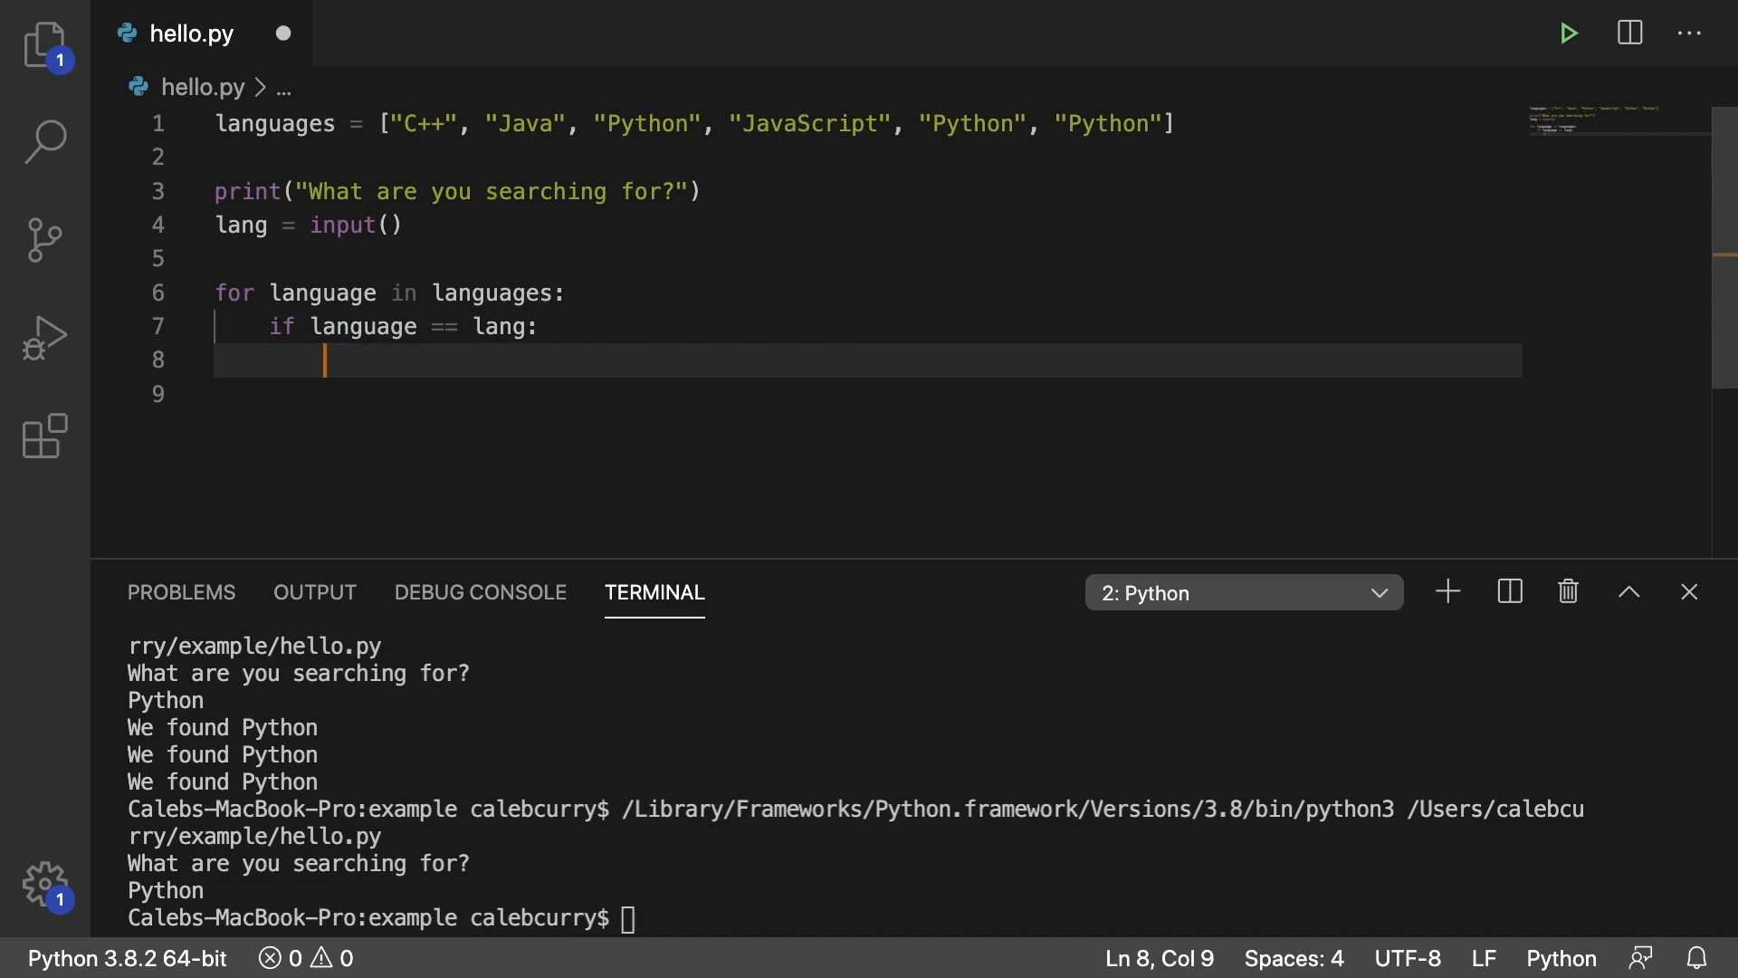
left_click(1568, 32)
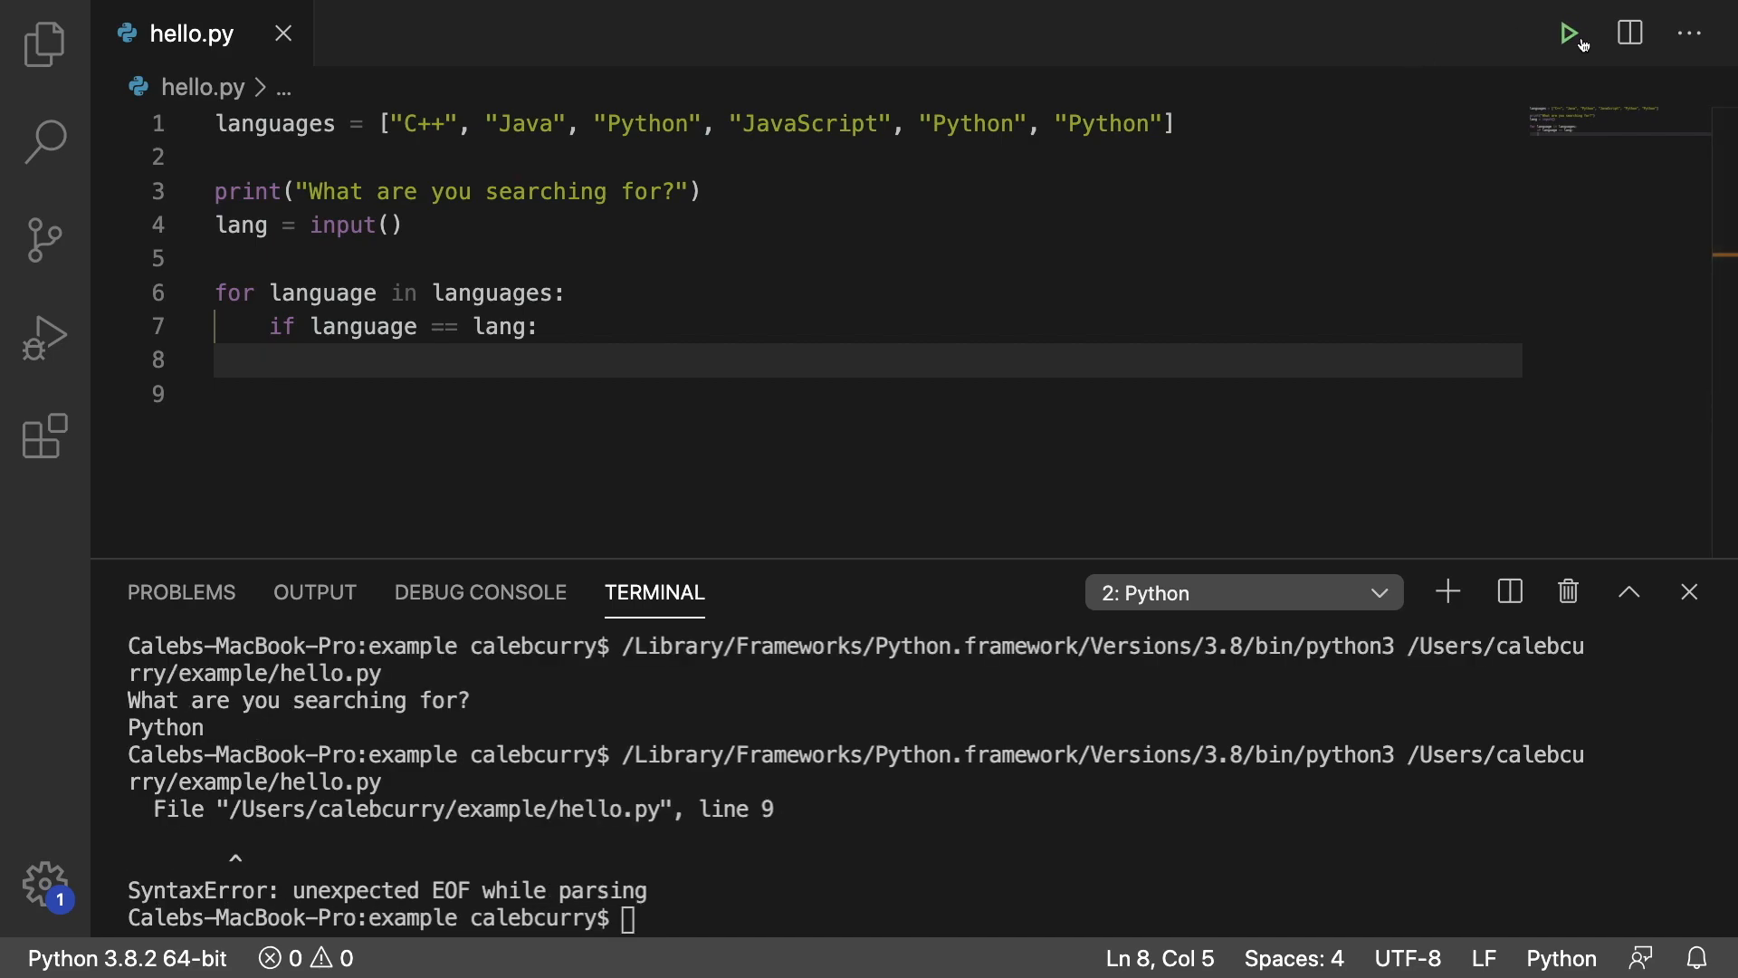
mouse_move(742, 852)
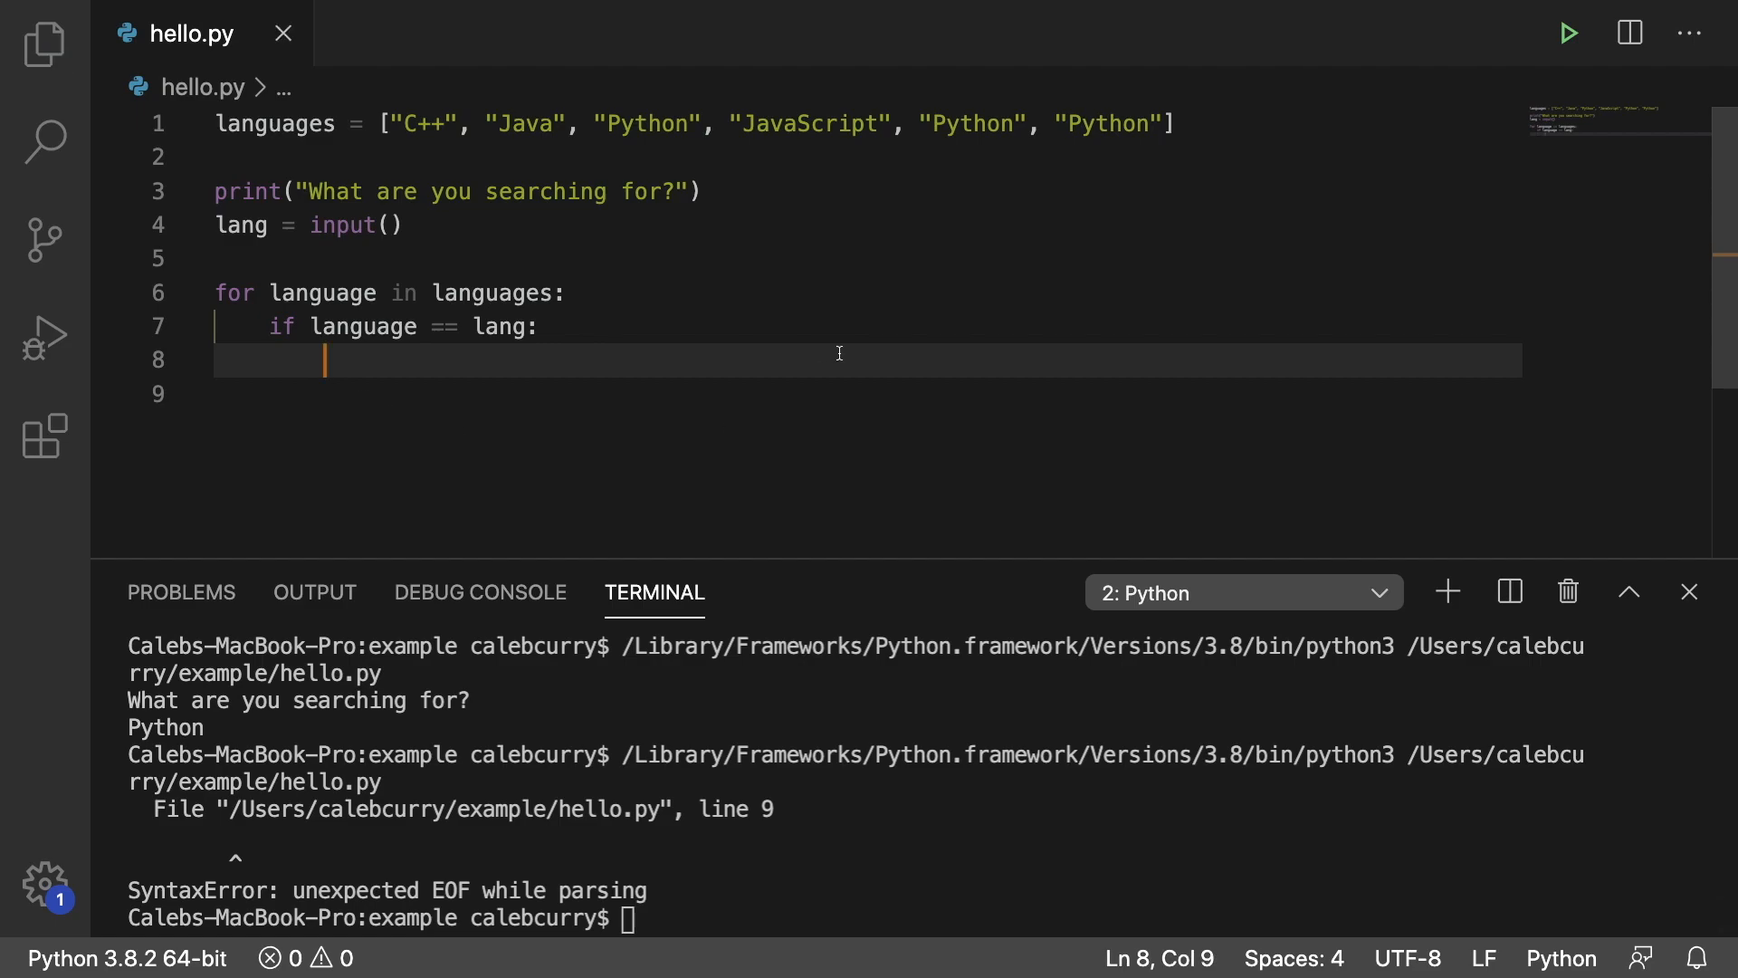
scroll("down", 3)
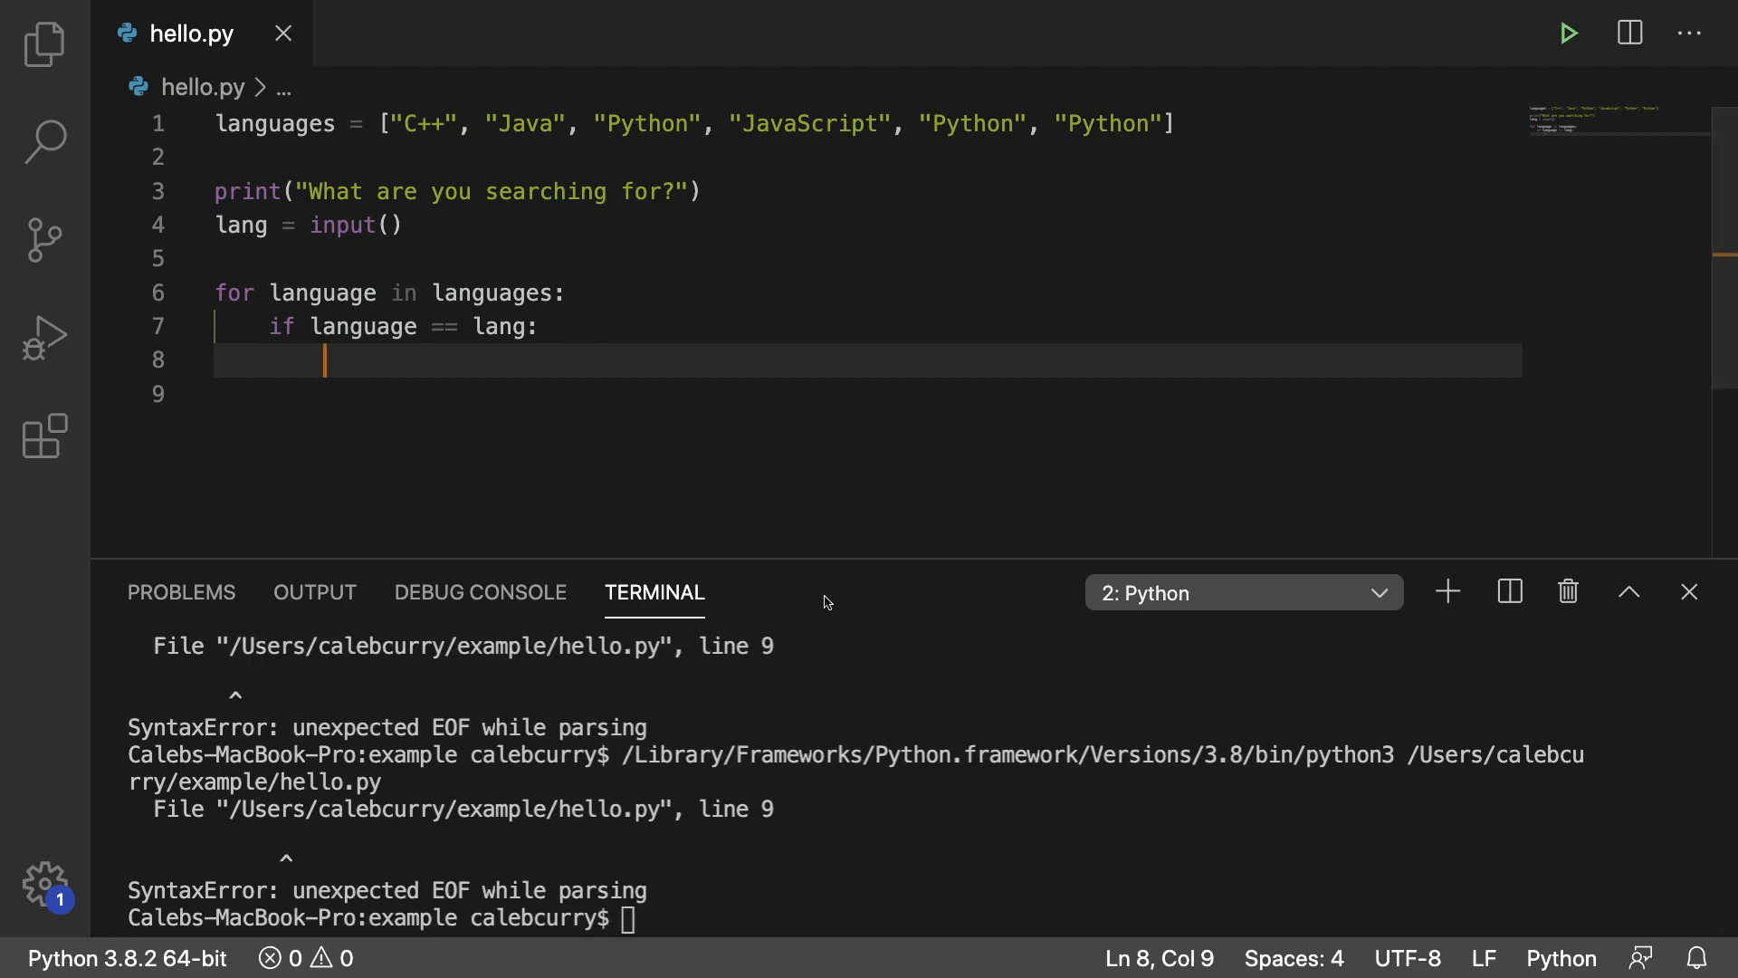
mouse_move(981, 809)
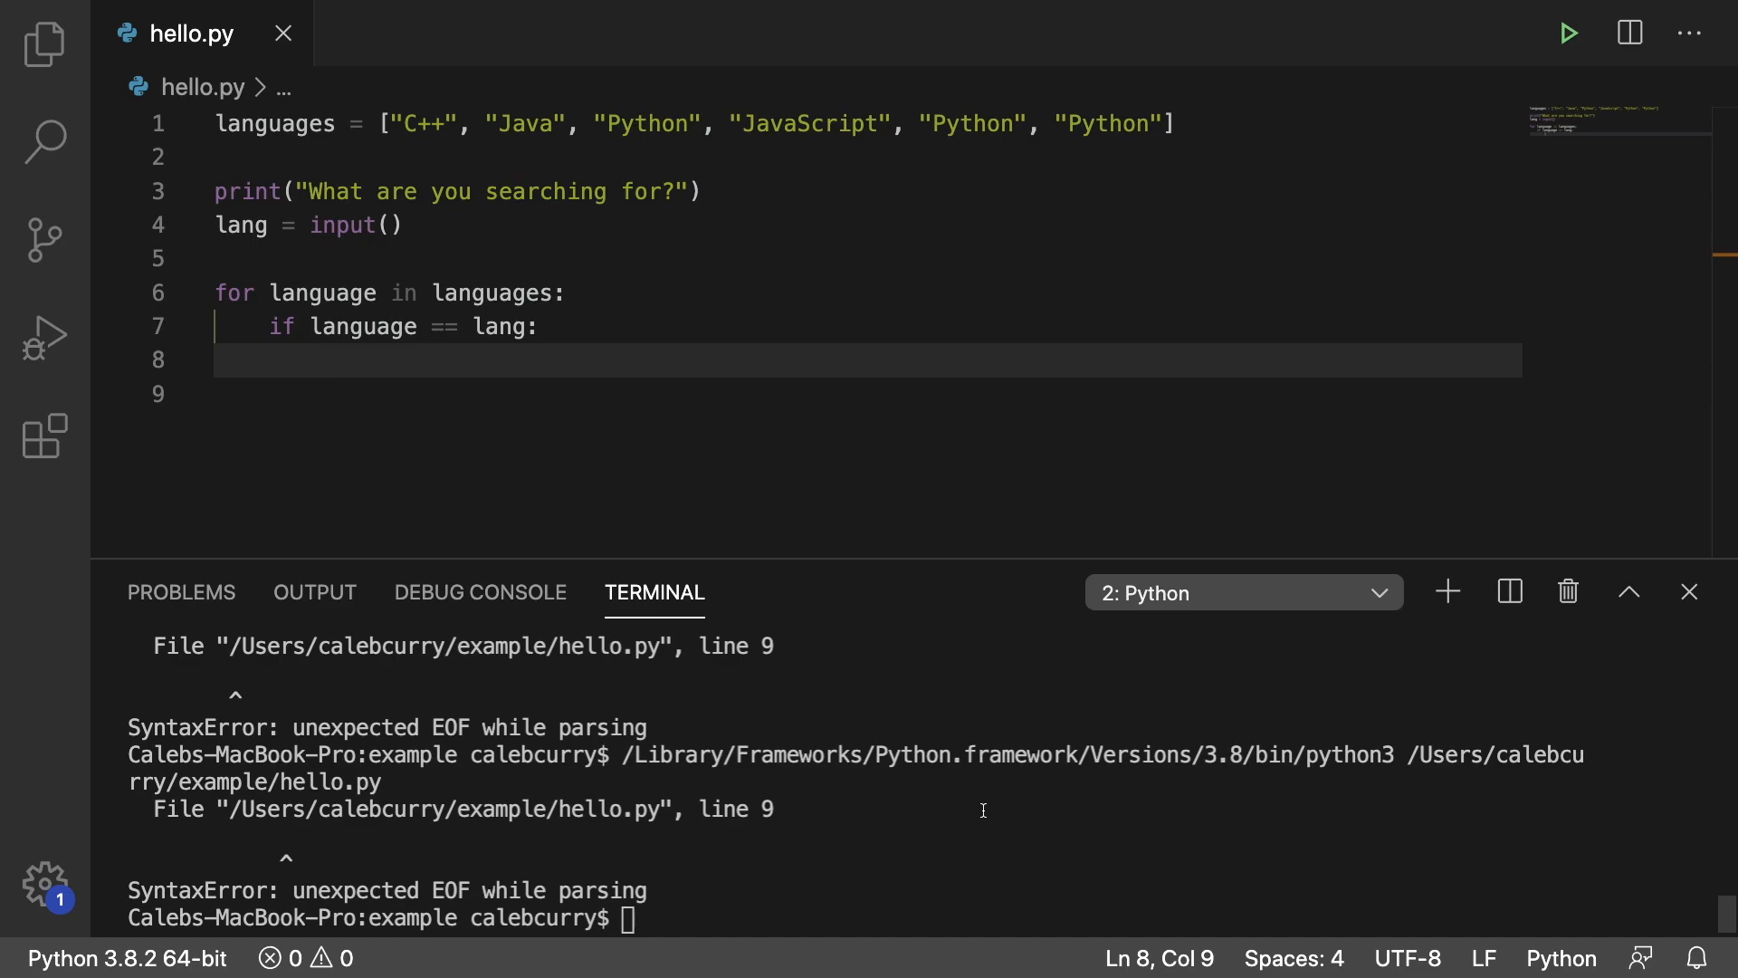
mouse_move(851, 724)
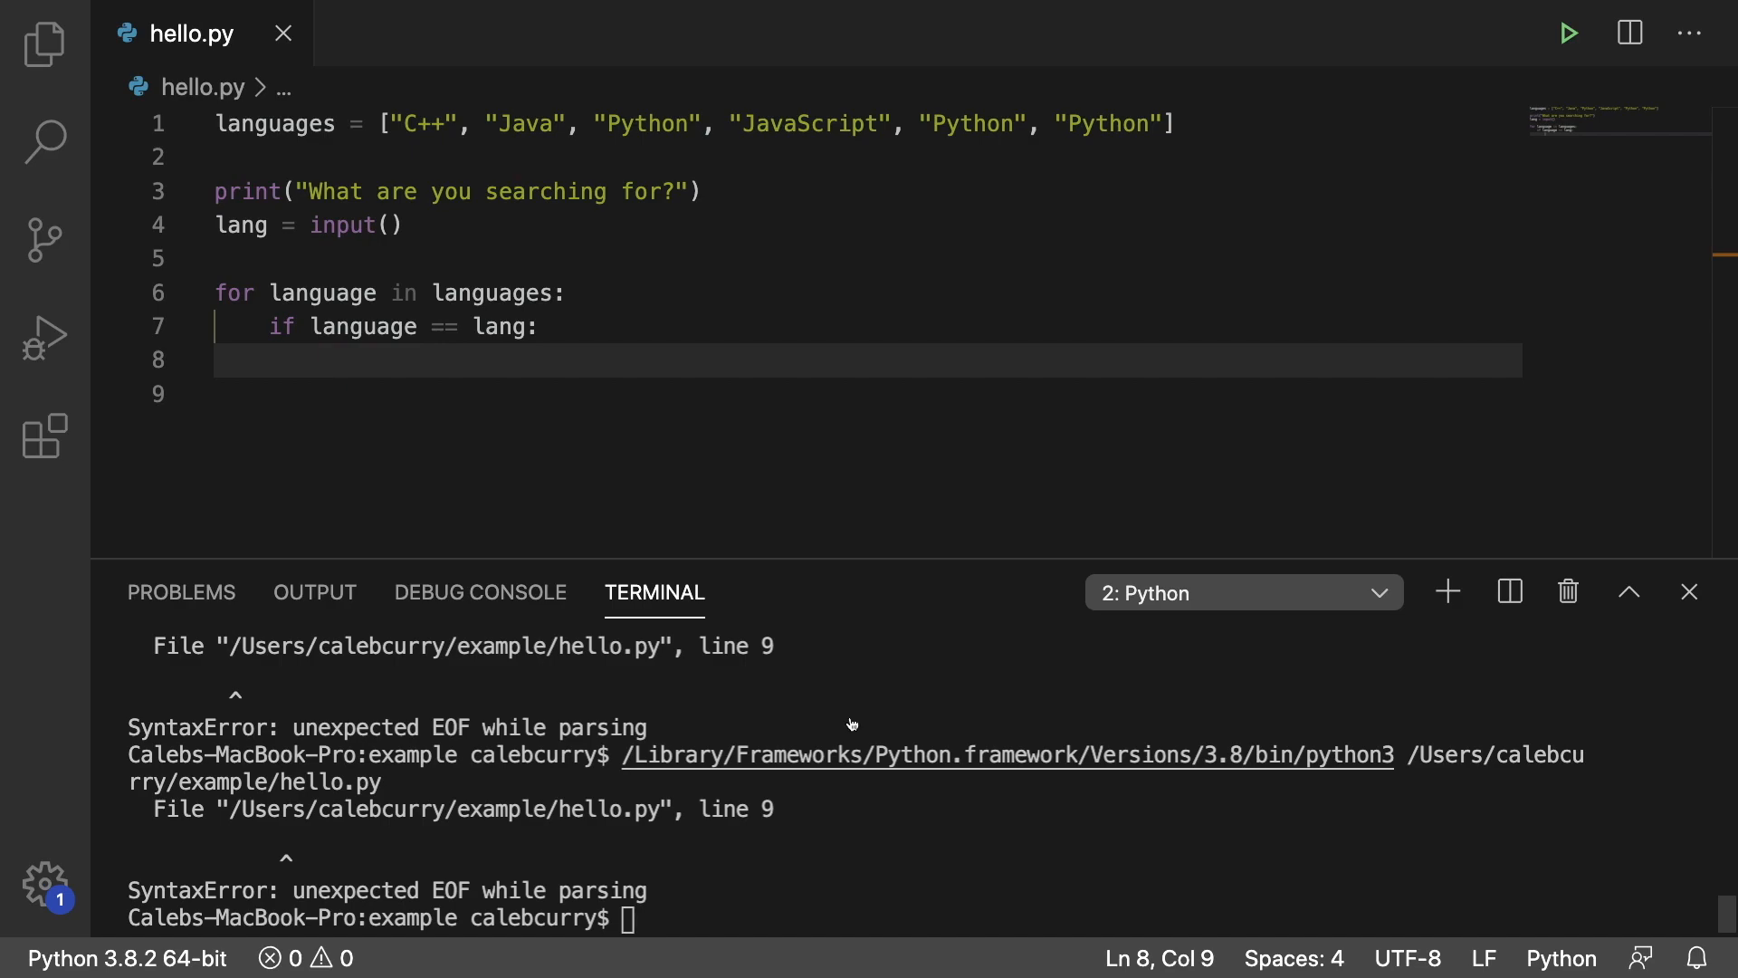
Define do_something() and class test holding only pass, and restore pass in the if-body.
type("d")
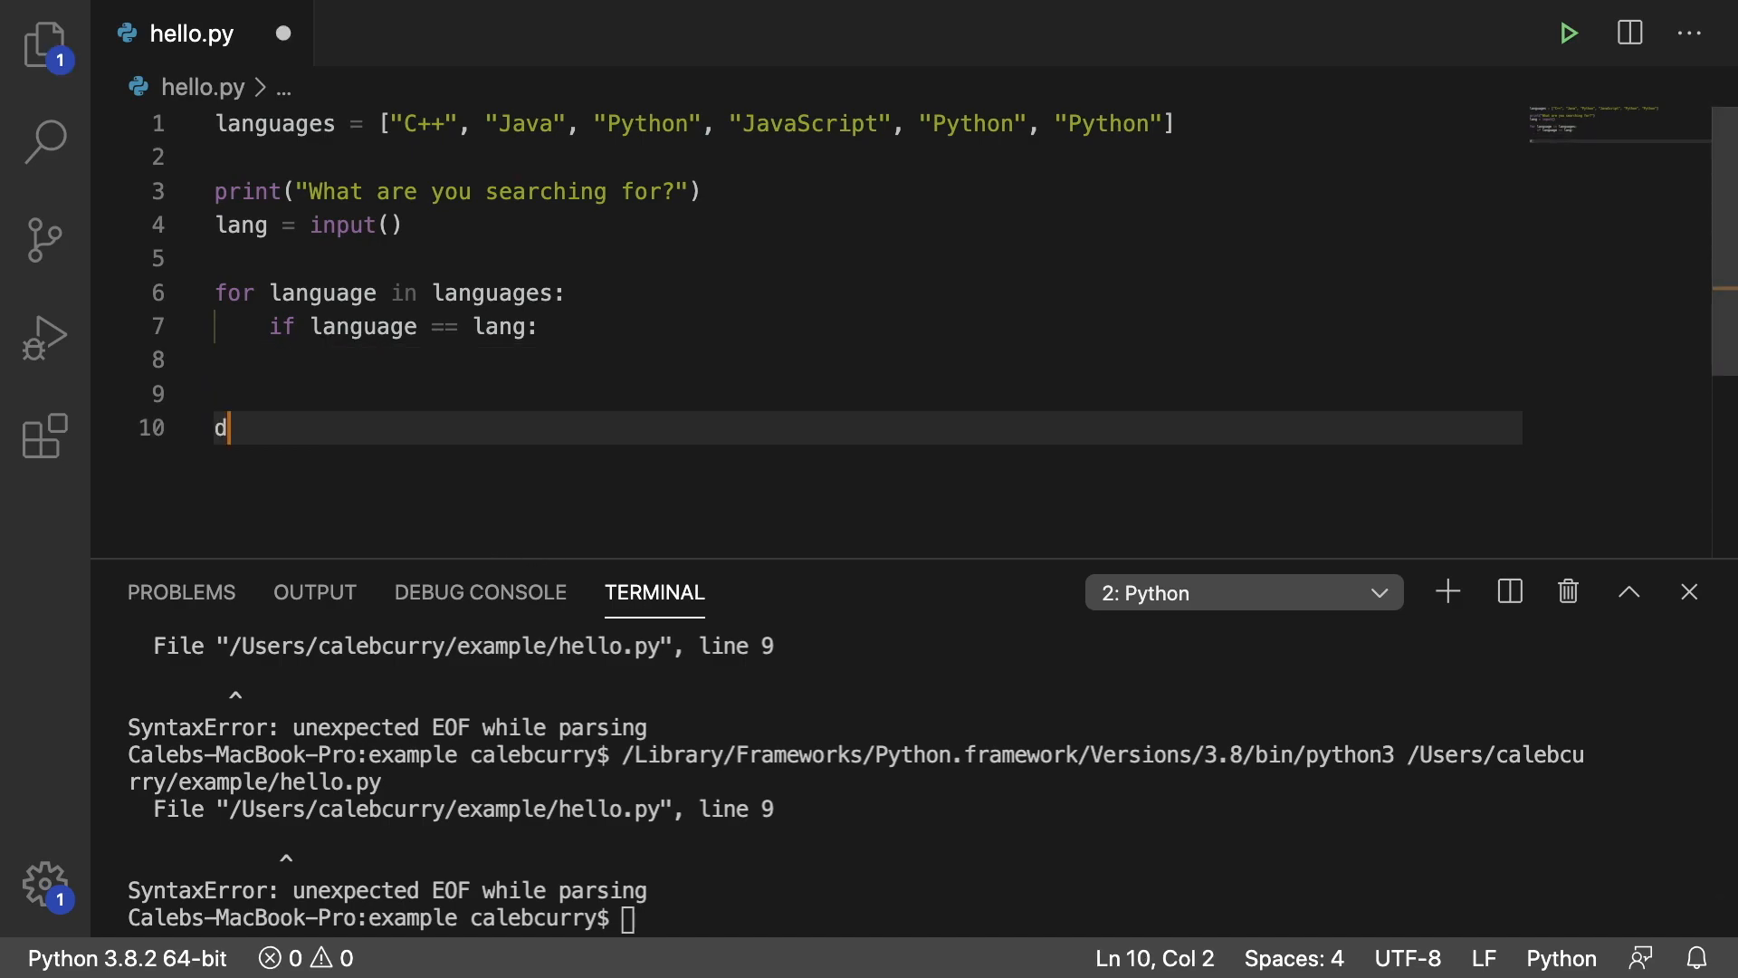
type("ef do_something():")
type("class test:")
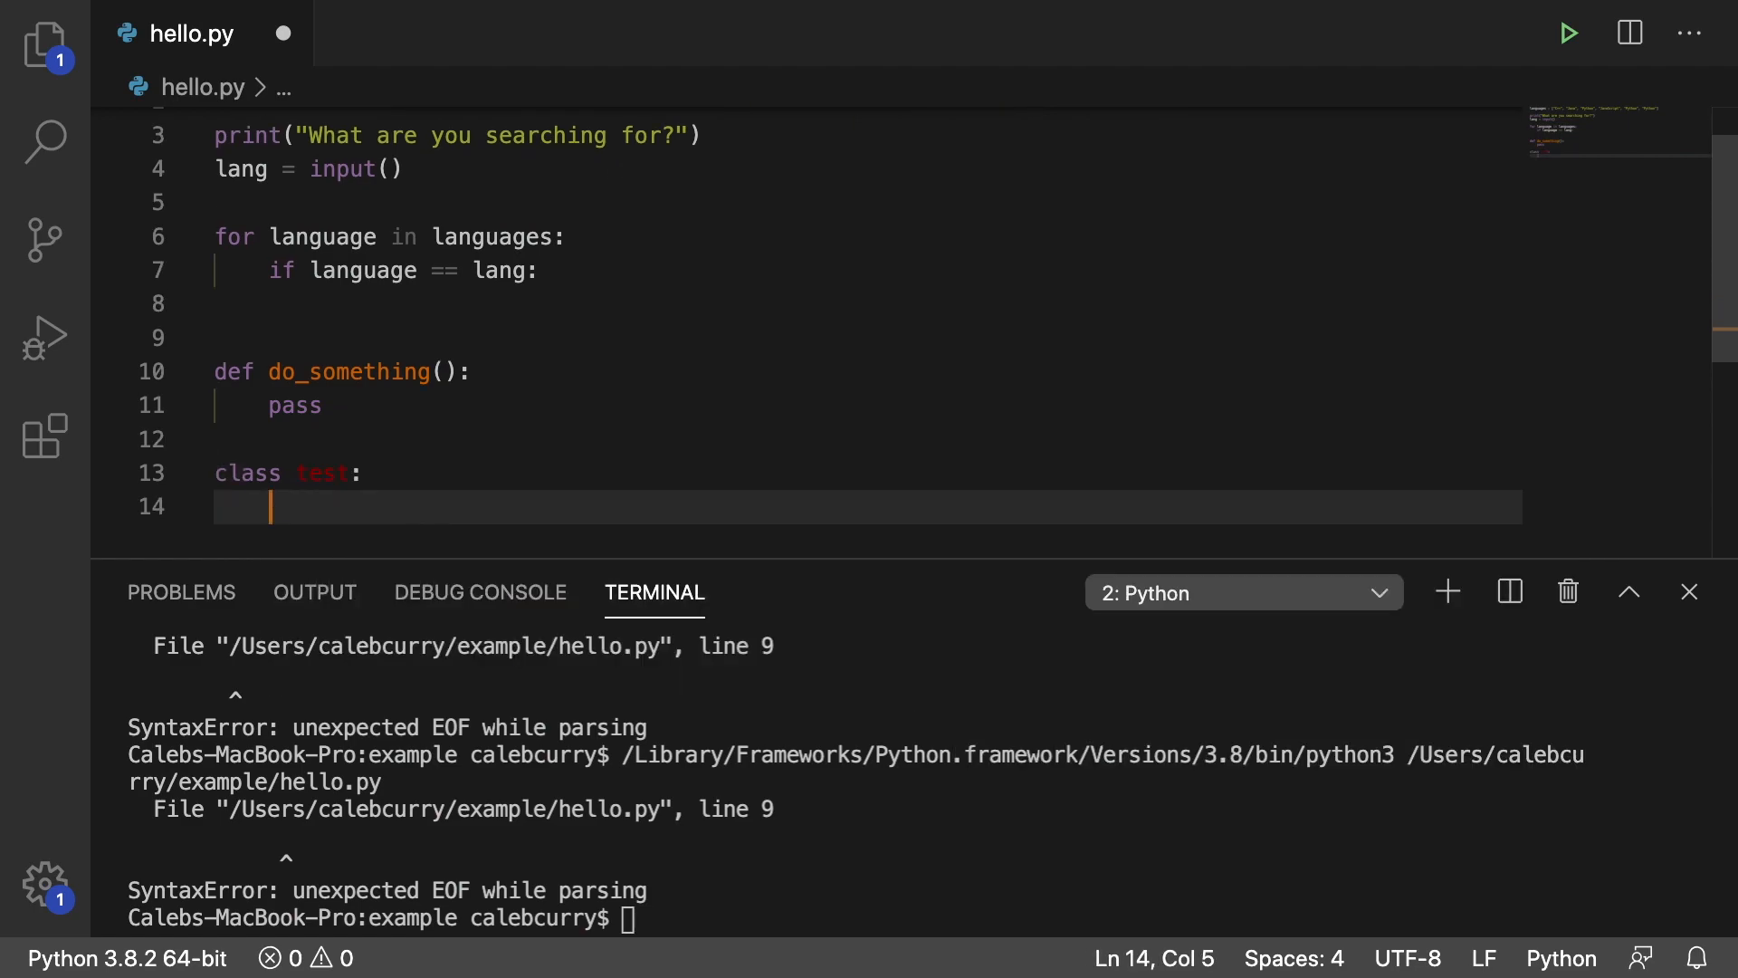
type("pass")
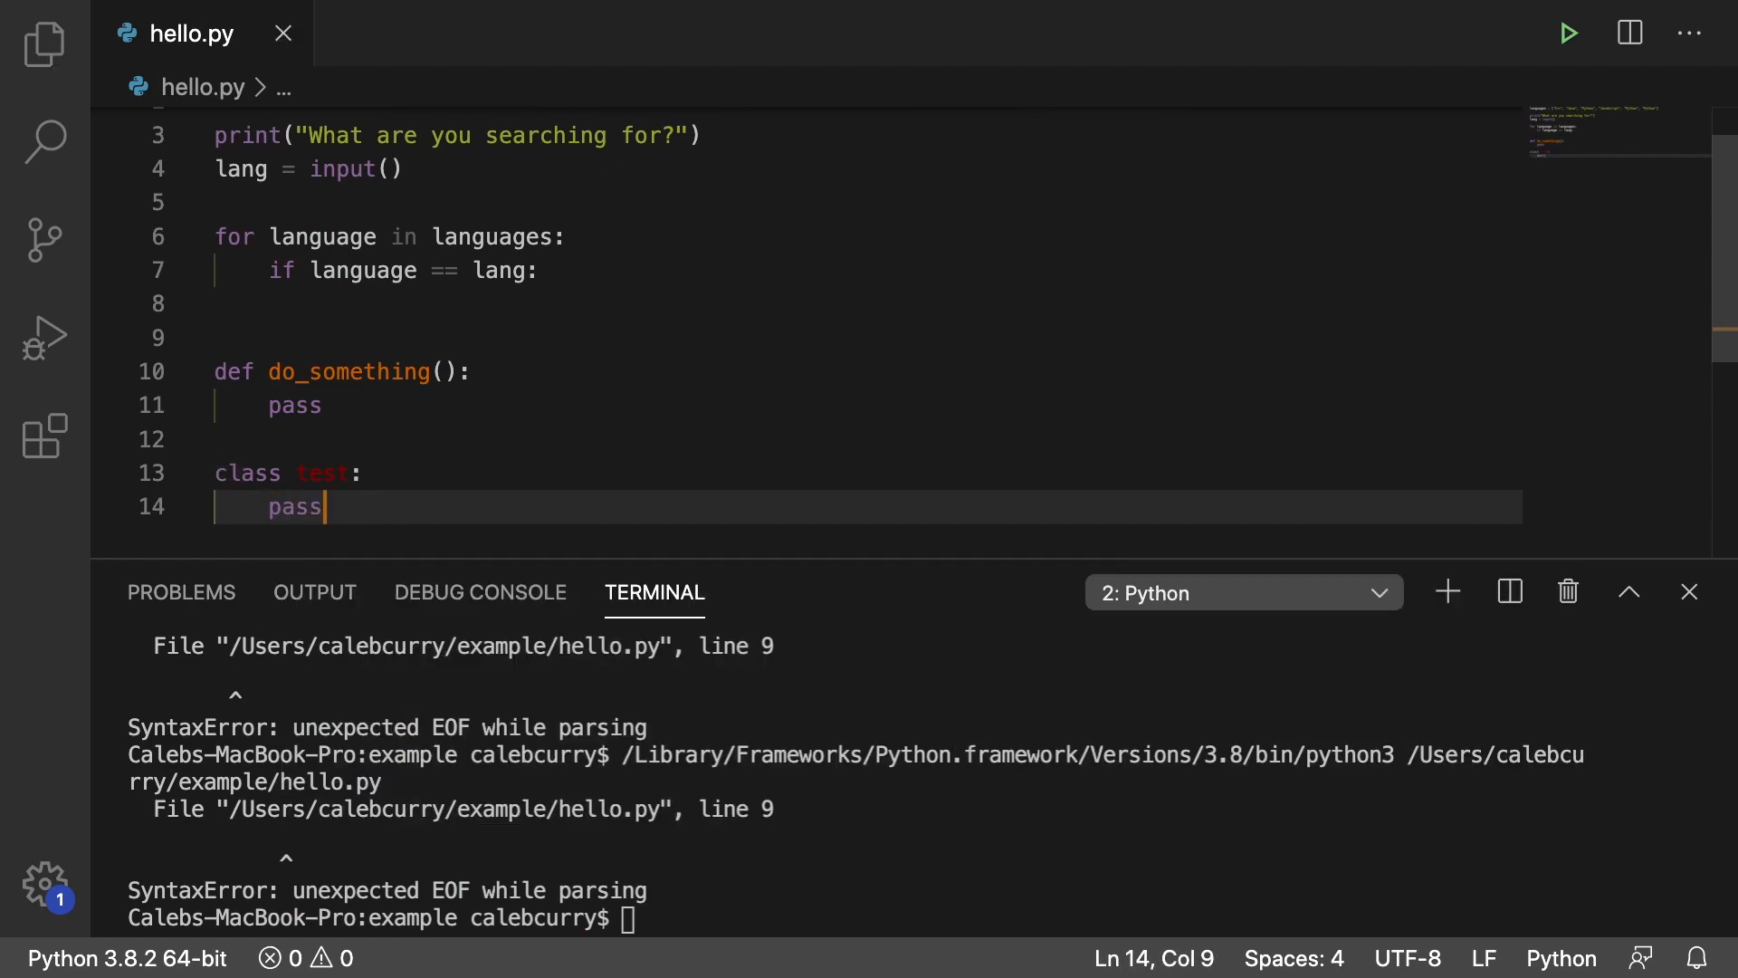
mouse_move(754, 351)
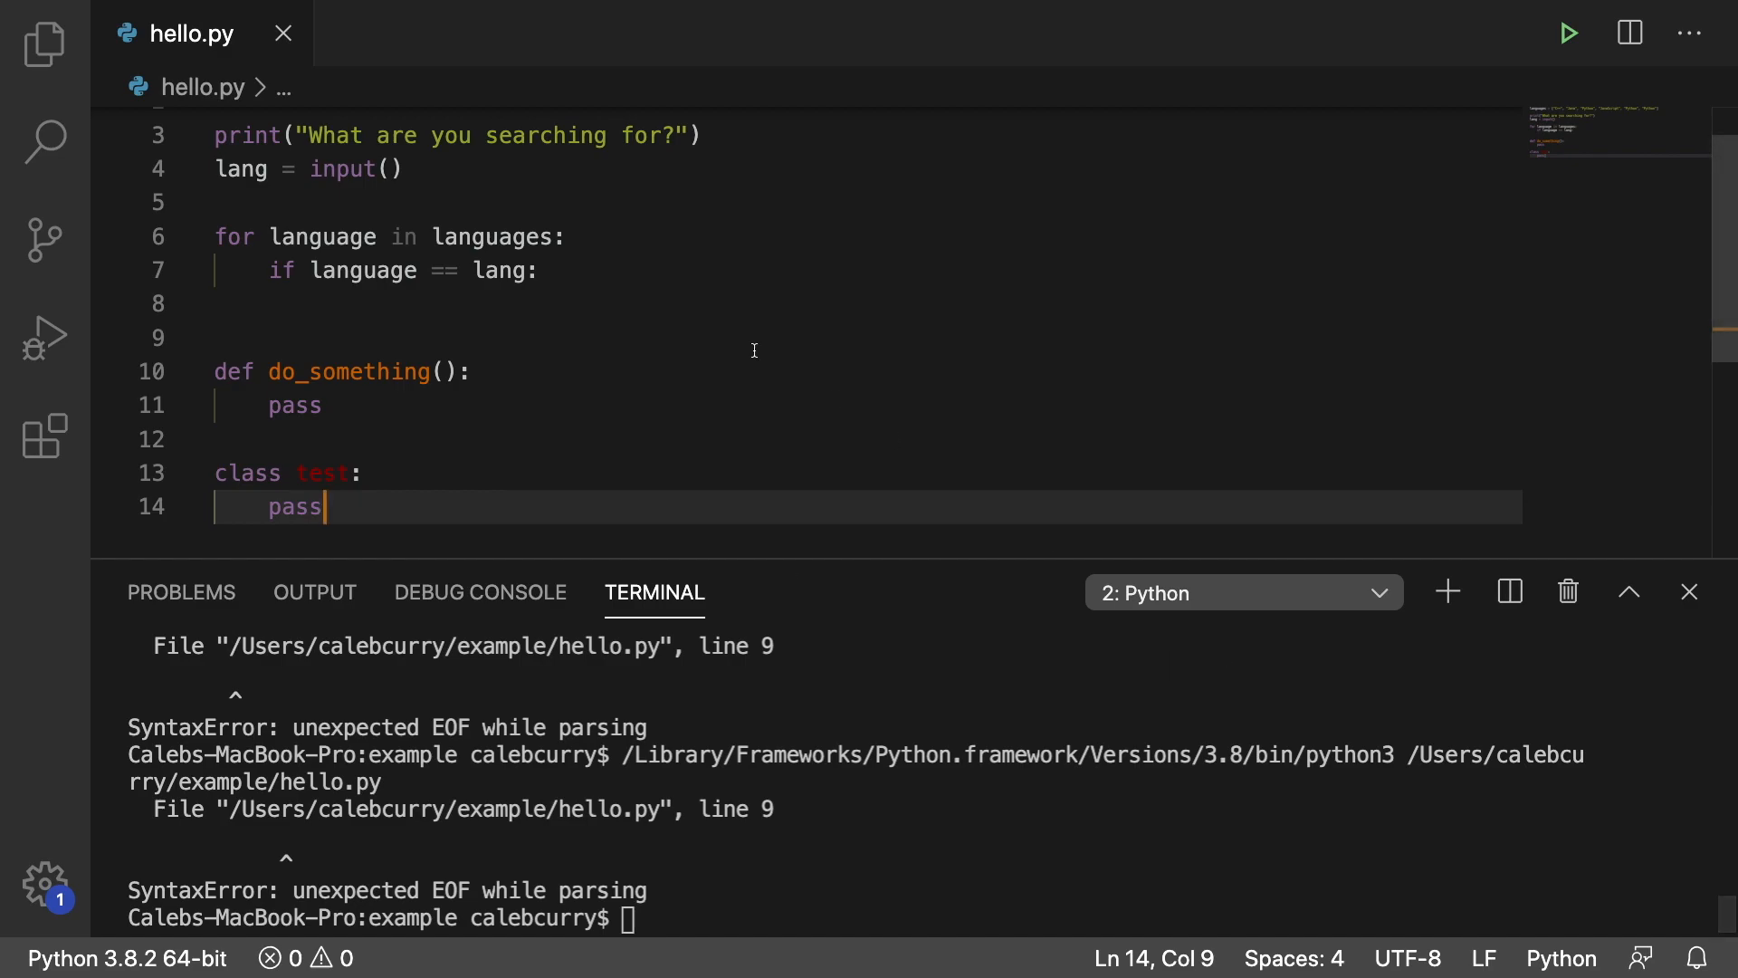
type("pass")
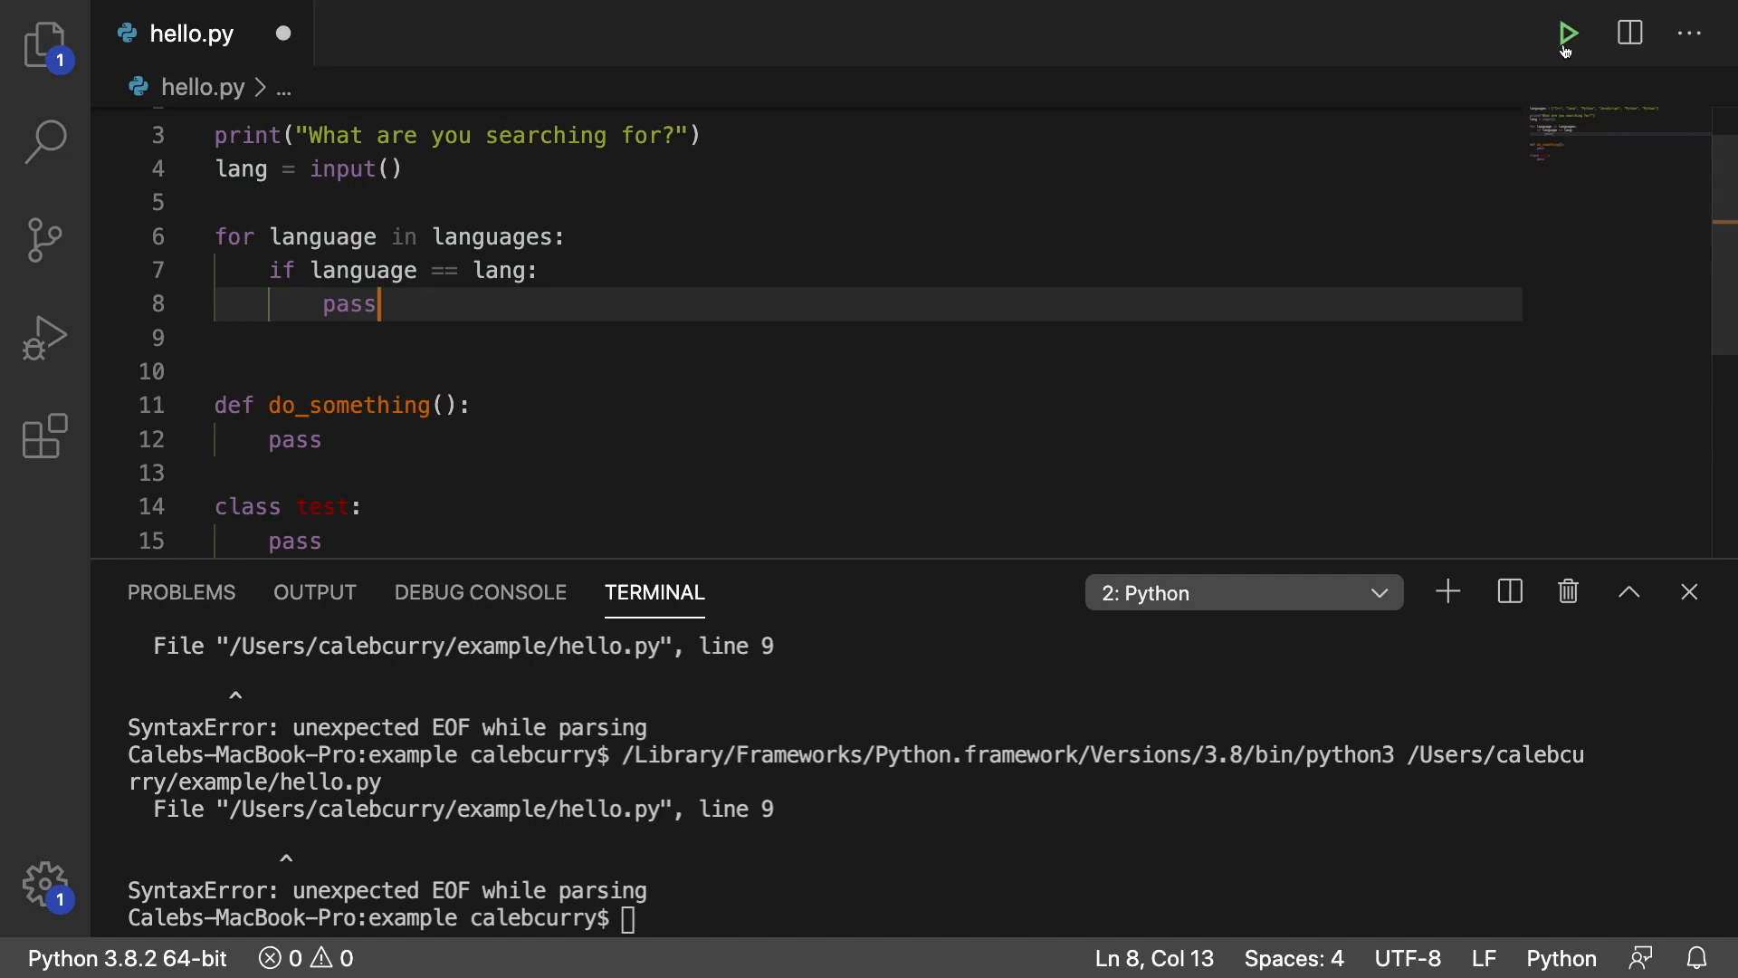
Run hello.py so it waits at the 'What are you searching for?' prompt without errors.
left_click(1568, 33)
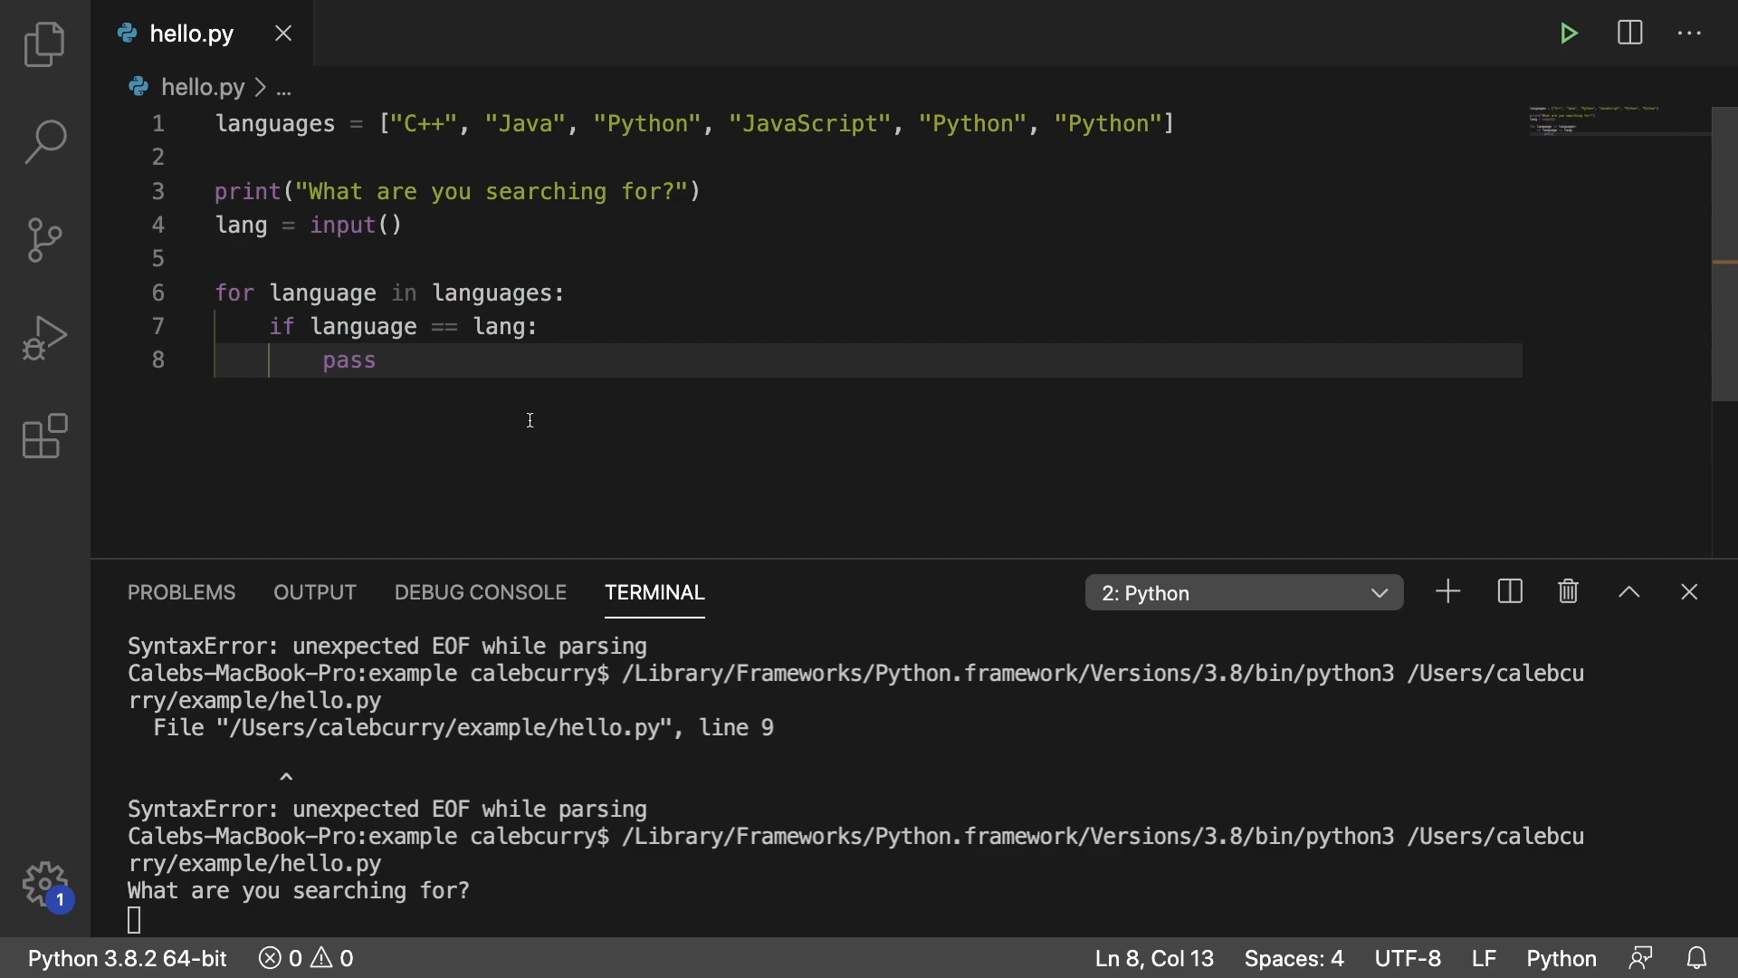
mouse_move(585, 418)
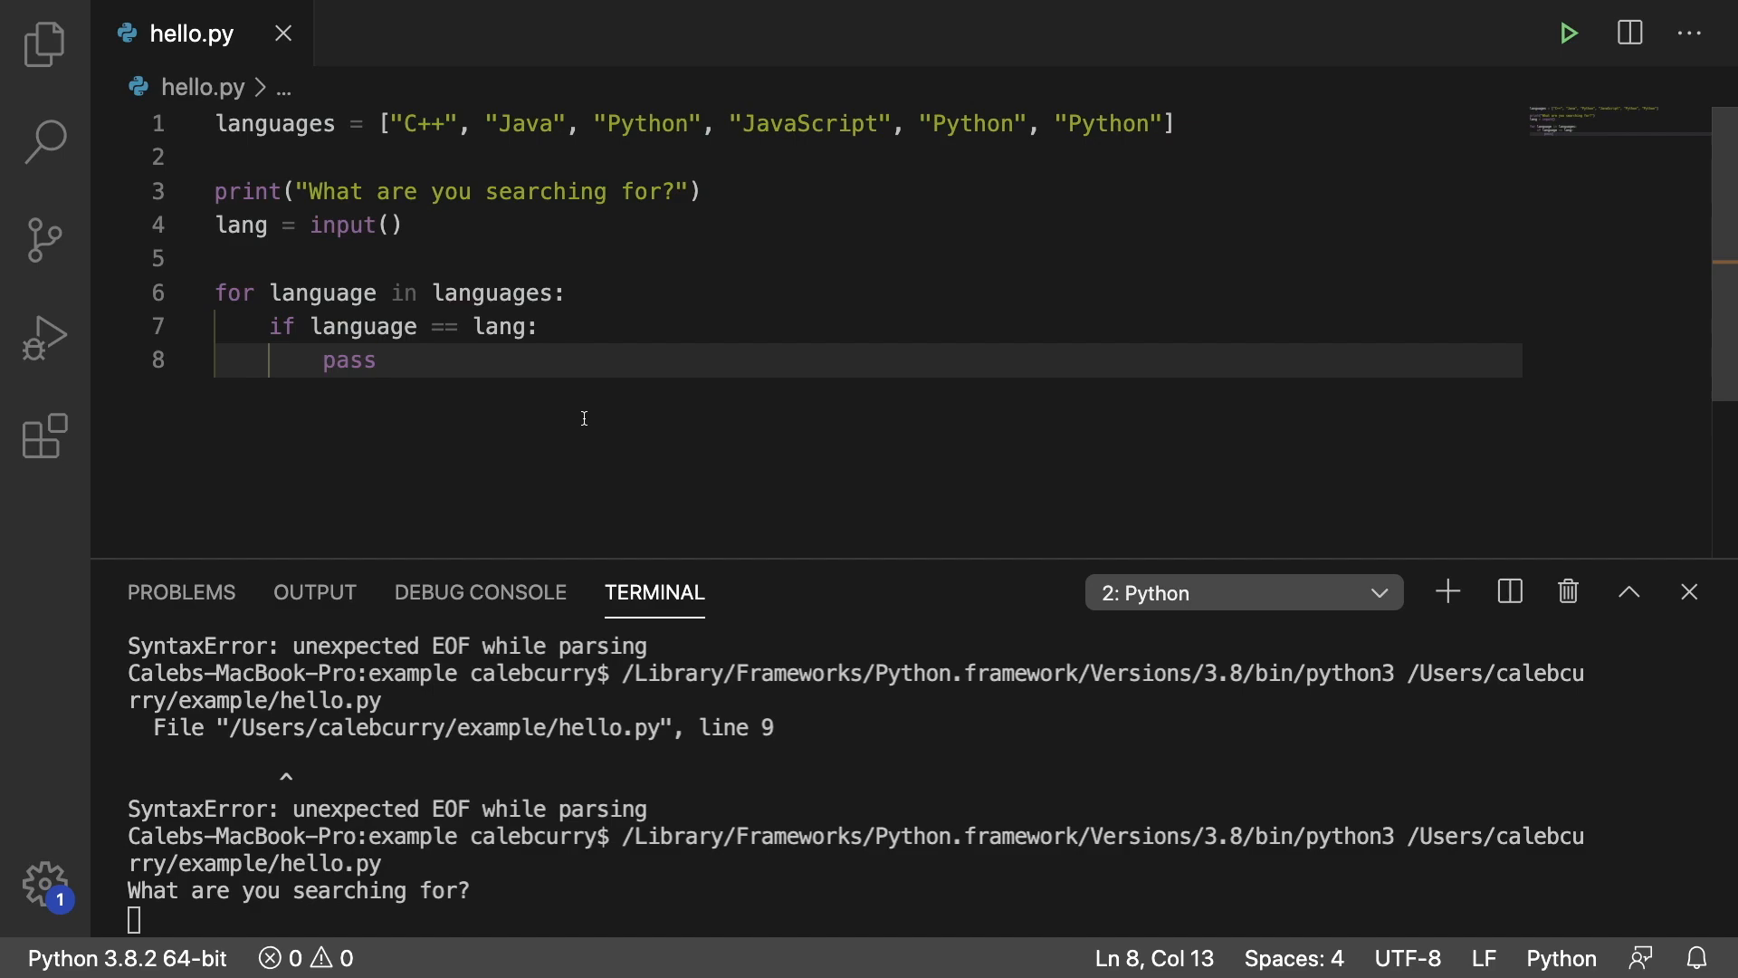
Replace pass in the if-body with print(language + " was found.").
key("Backspace")
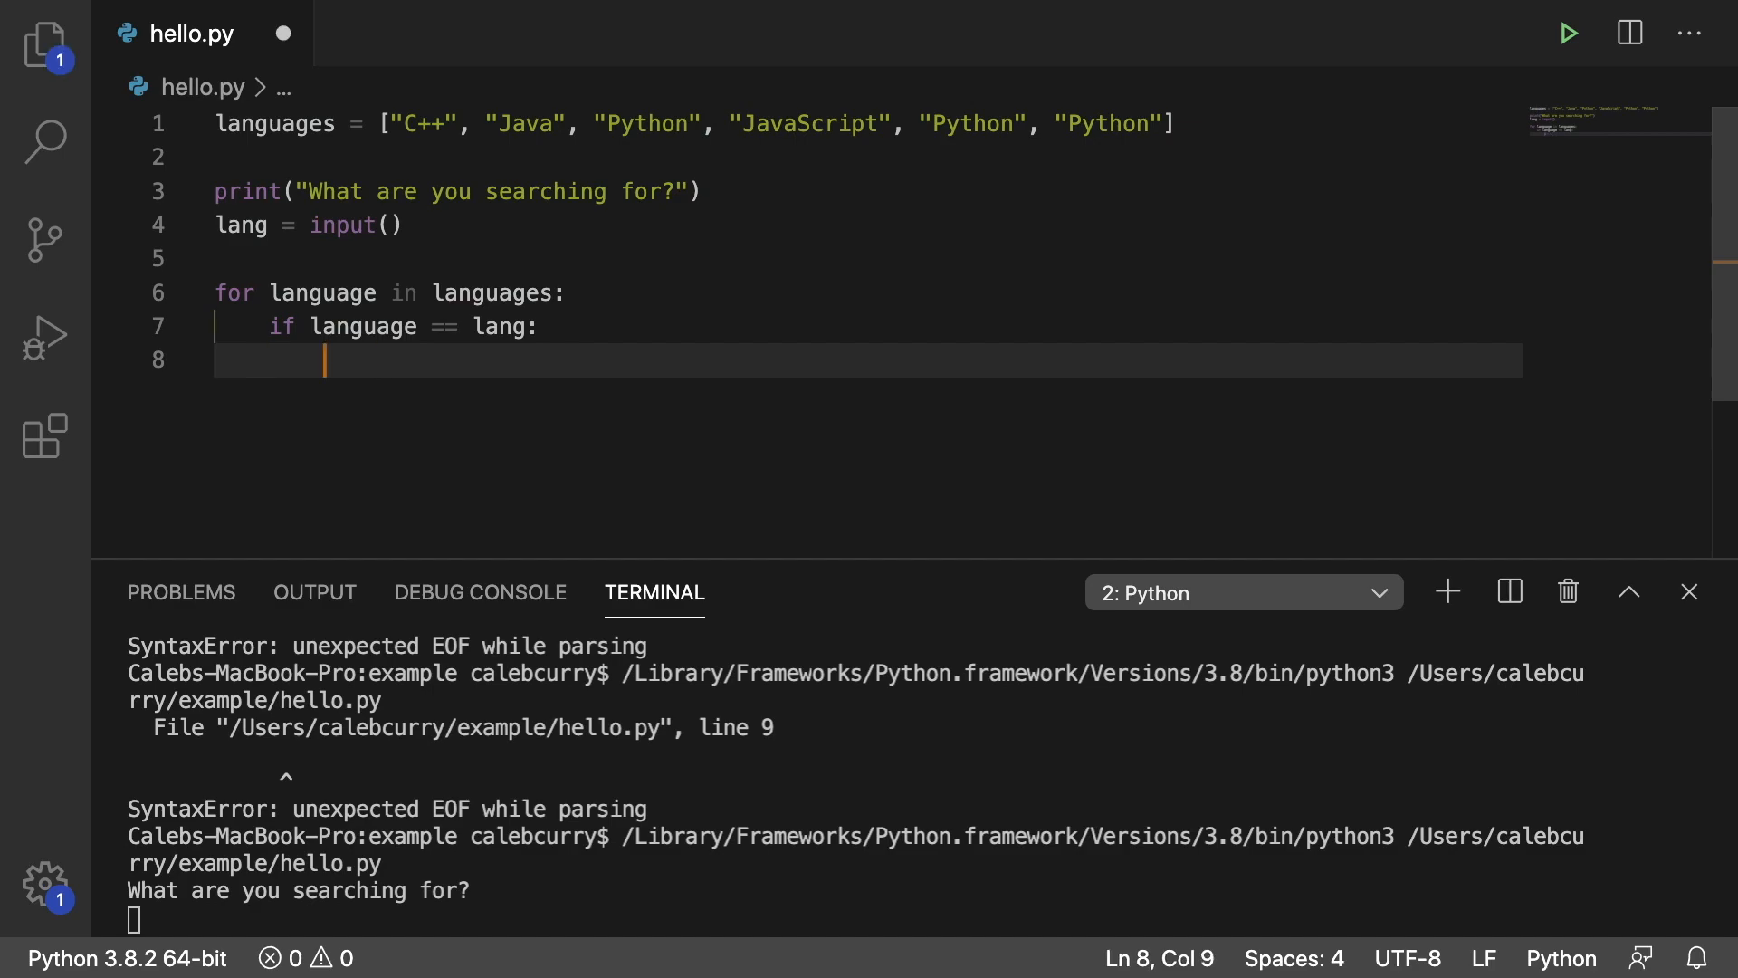
type("print(language + \"")
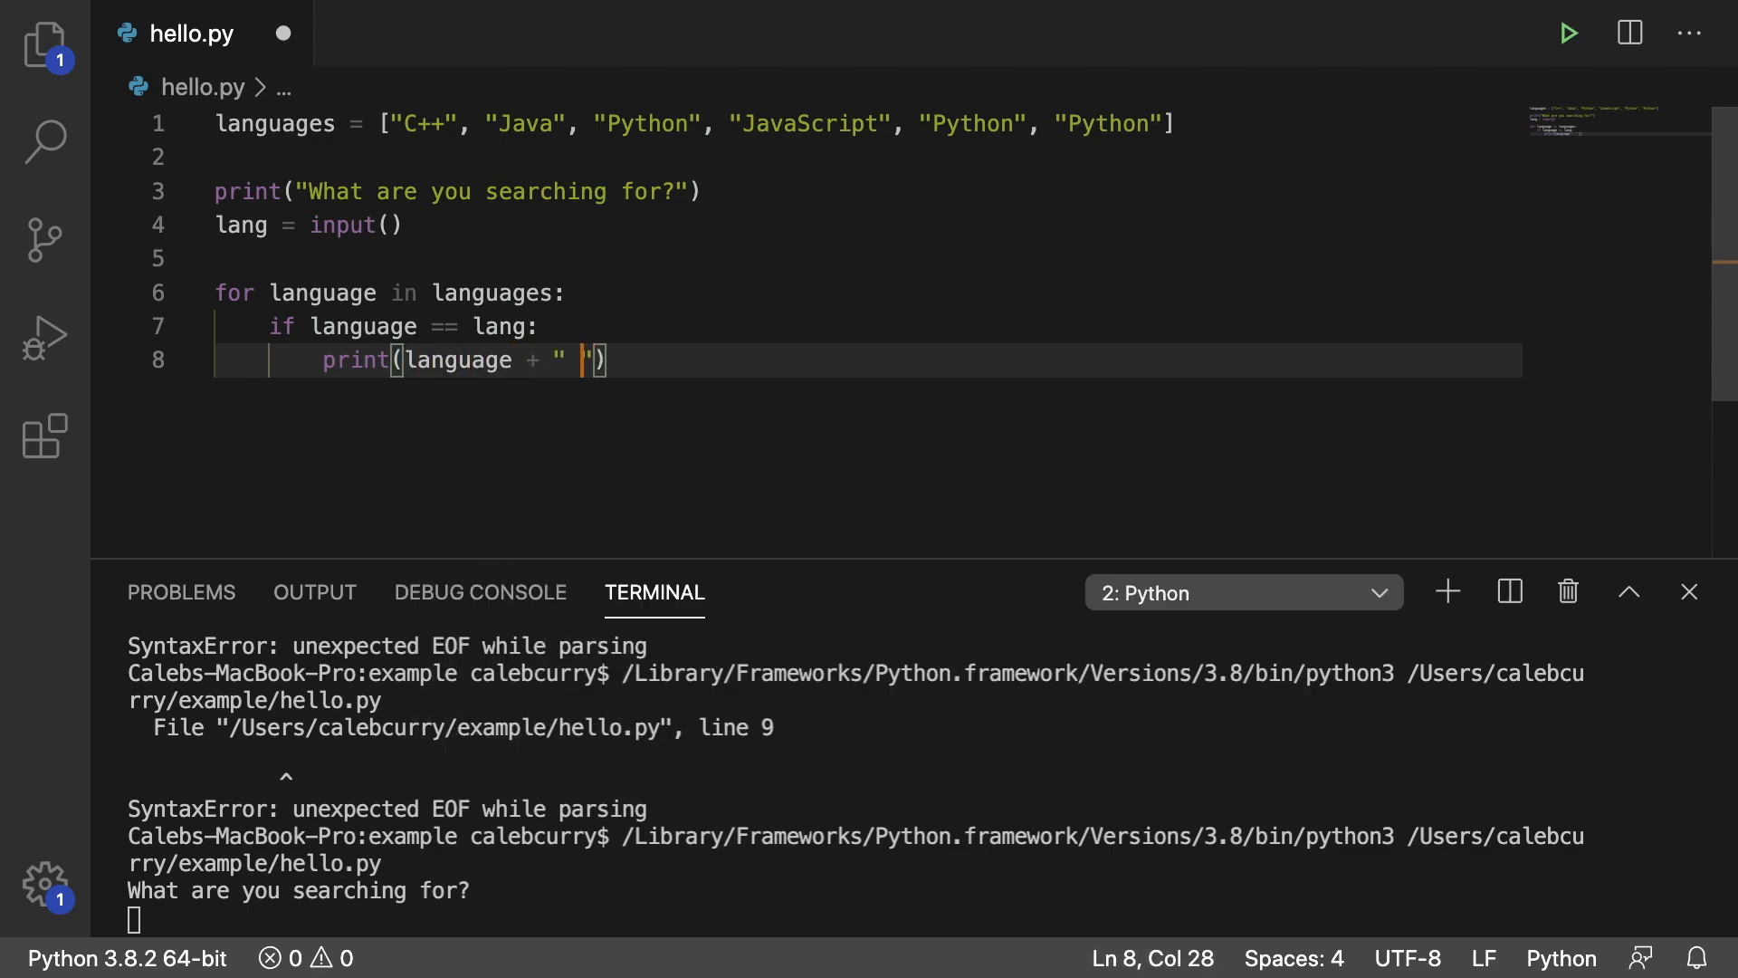
type("was found.")
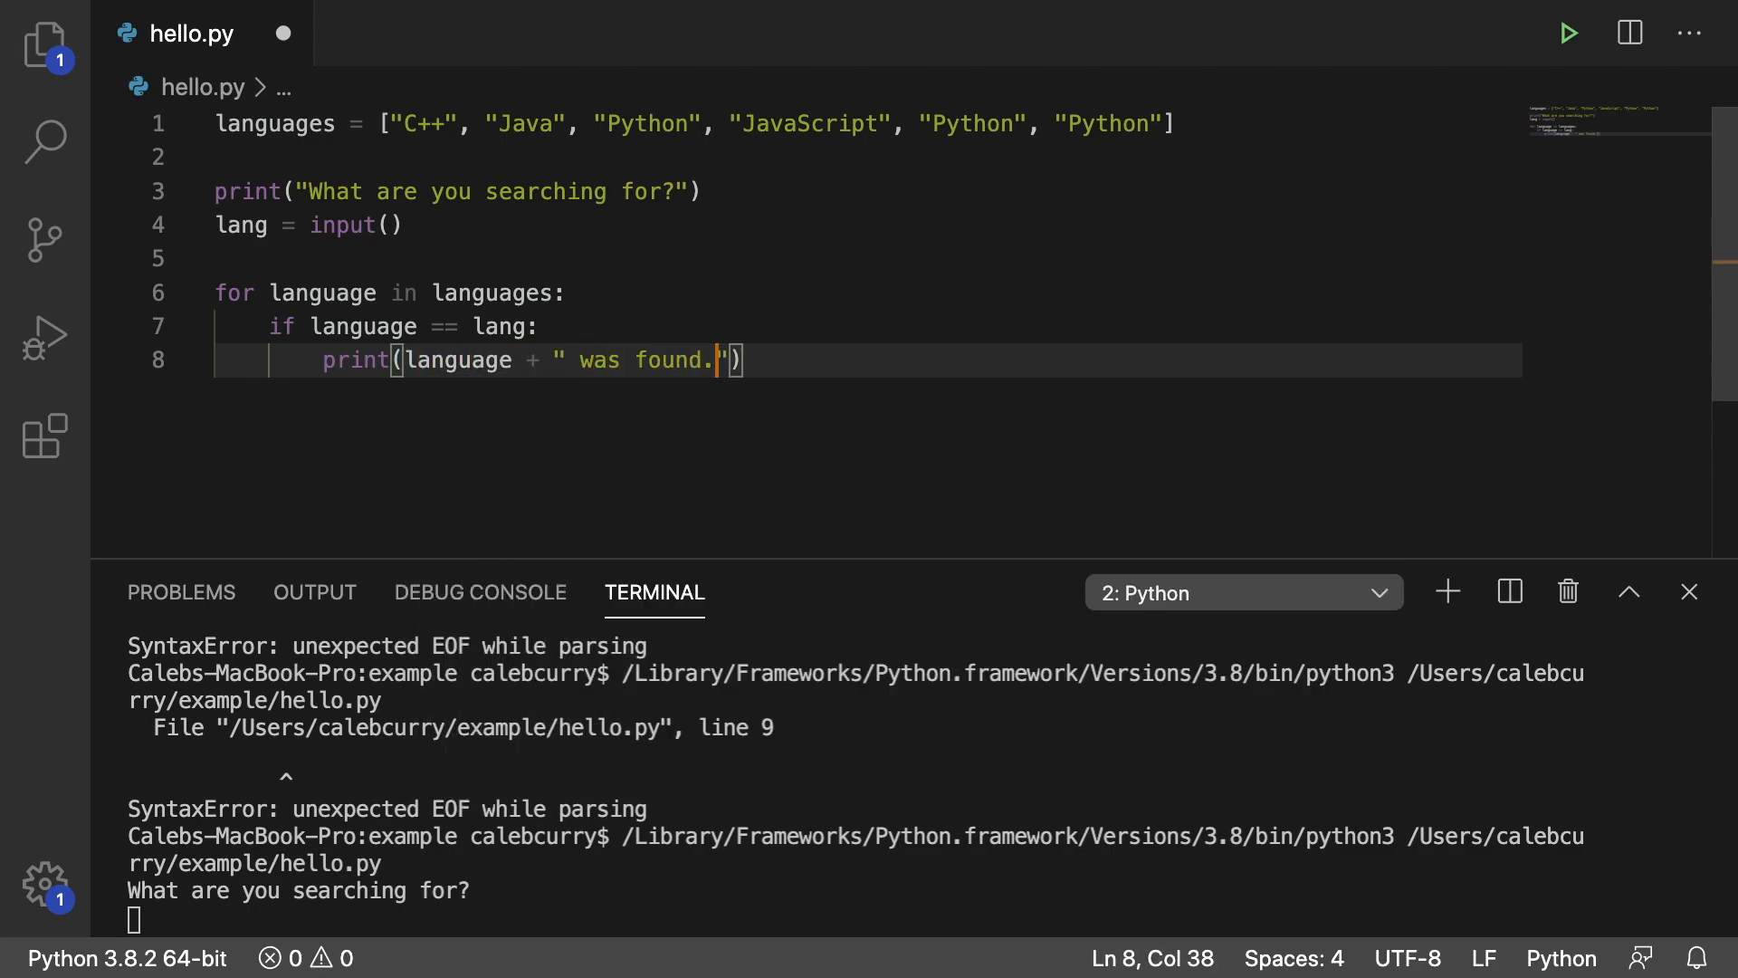